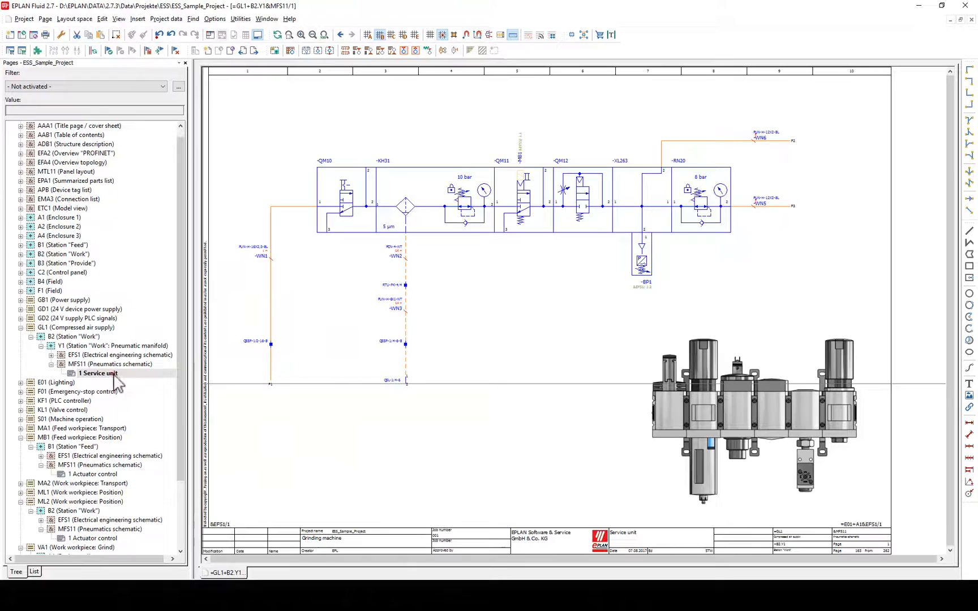
Jump via cross-references to Actuator control pneumatics and Pressure monitoring, then to the demo project's solenoid valves page.
{"action": "double_click", "coordinate": [95, 473]}
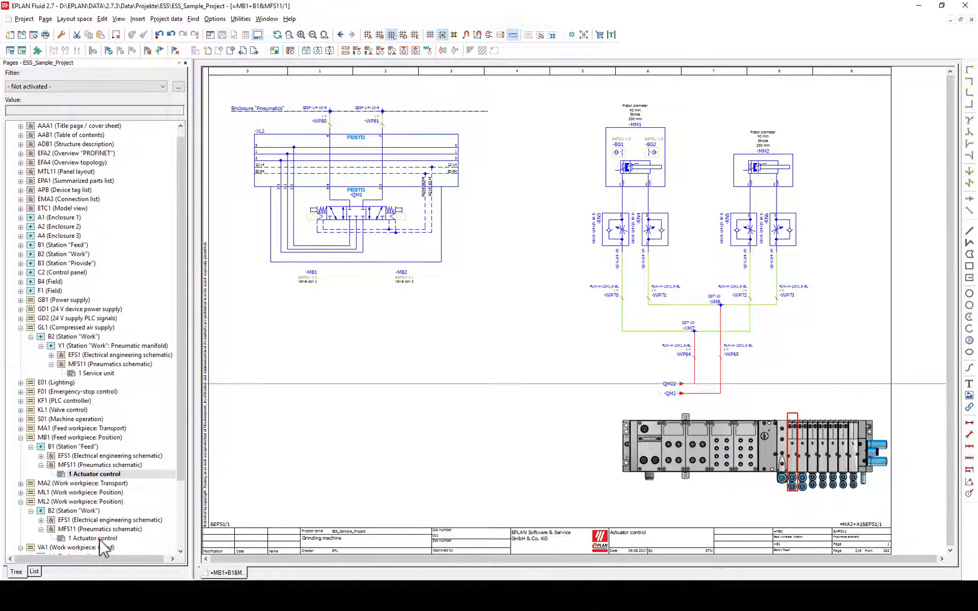
{"action": "left_click", "coordinate": [94, 538]}
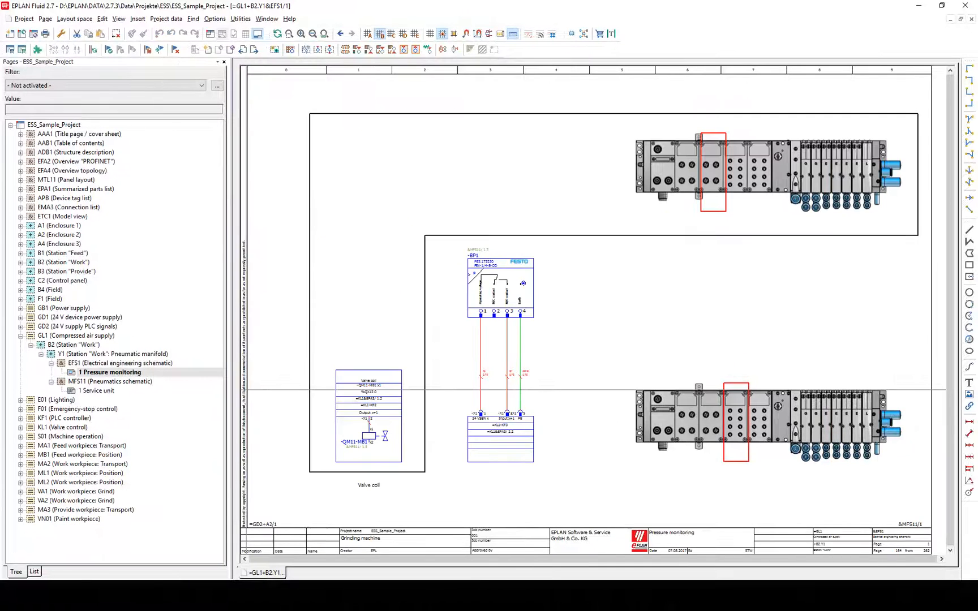
{"action": "double_click", "coordinate": [98, 390]}
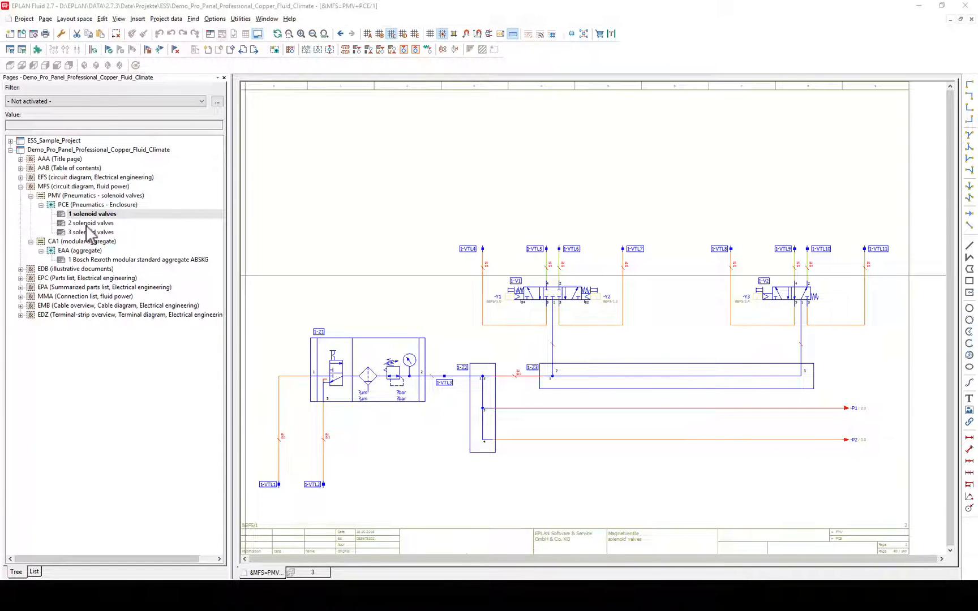
Bring up the 3D layout space of enclosure 3's mounting panel.
{"action": "left_click", "coordinate": [90, 223]}
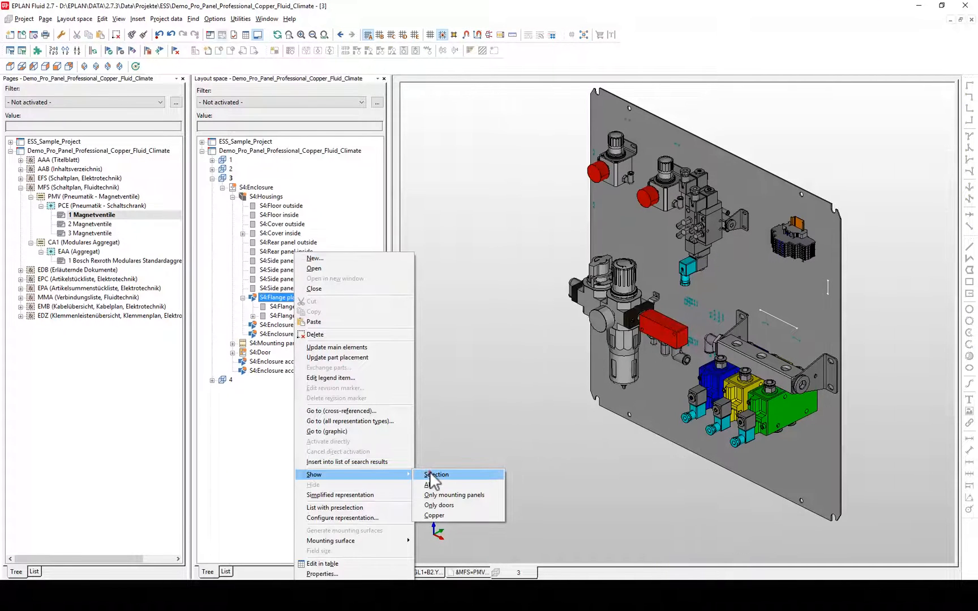
Show the flange plate in the layout and route pneumatic tubing between the connected components.
{"action": "left_click", "coordinate": [436, 475]}
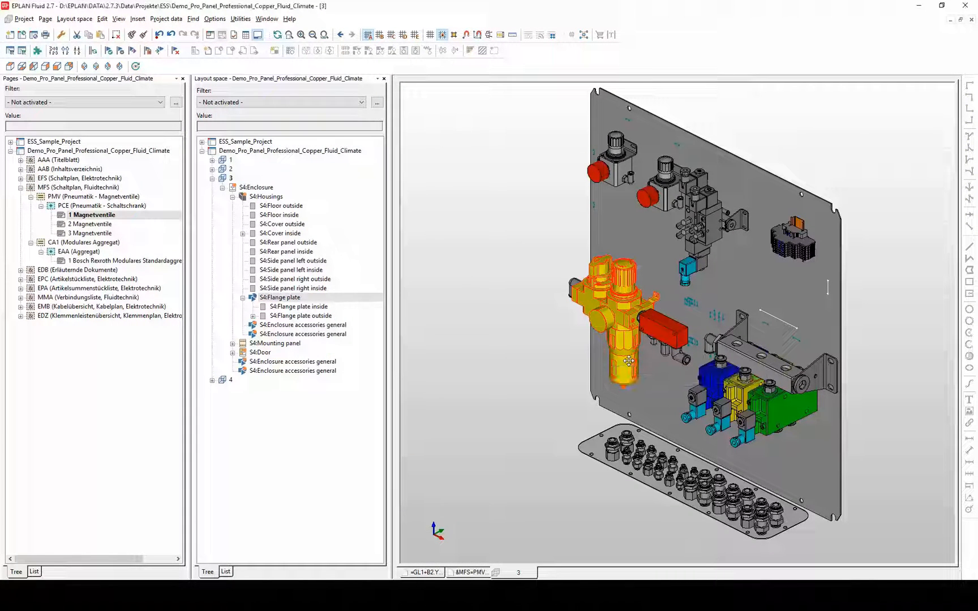
{"action": "left_click", "coordinate": [167, 19]}
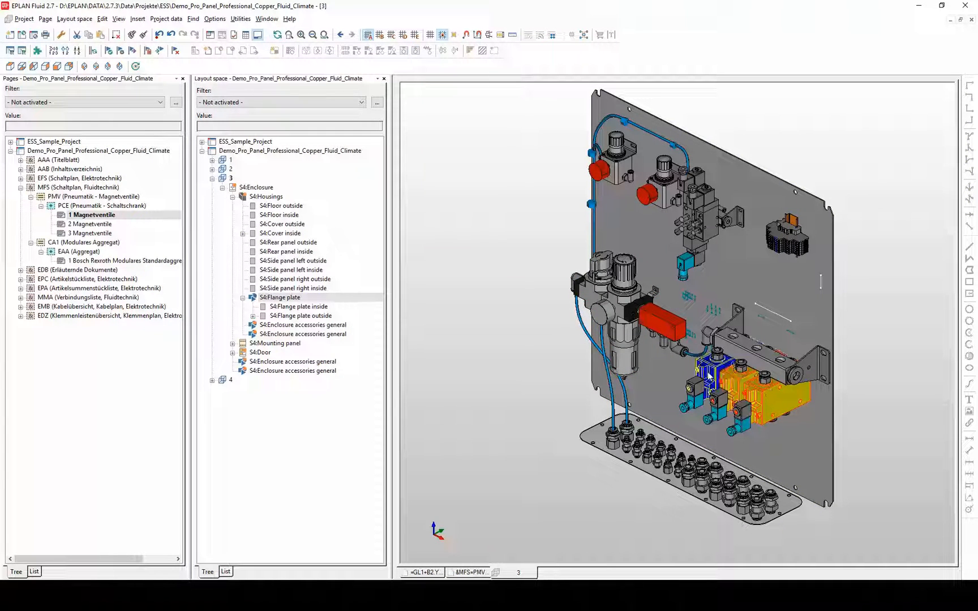
{"action": "left_click", "coordinate": [167, 19]}
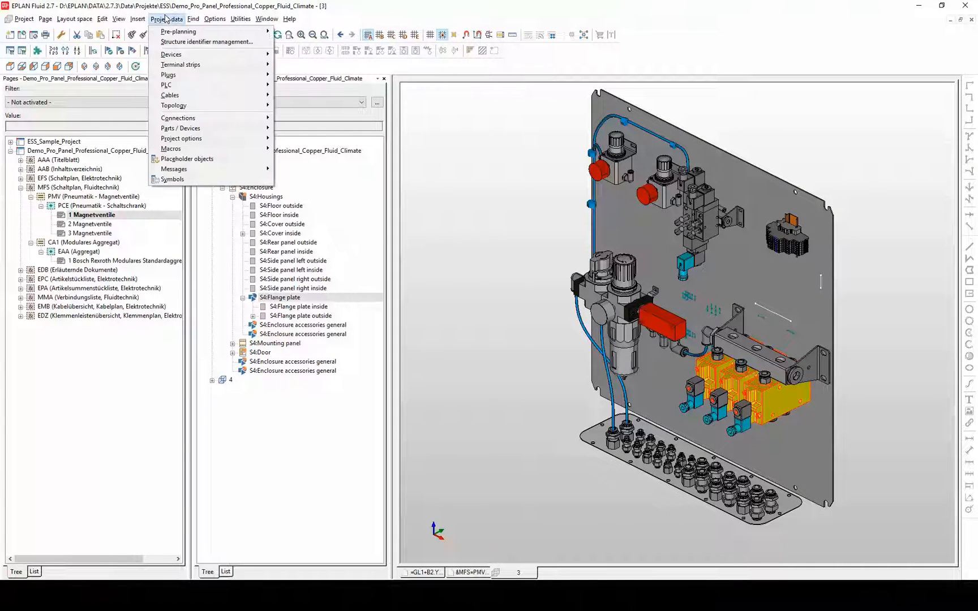
{"action": "mouse_move", "coordinate": [178, 117]}
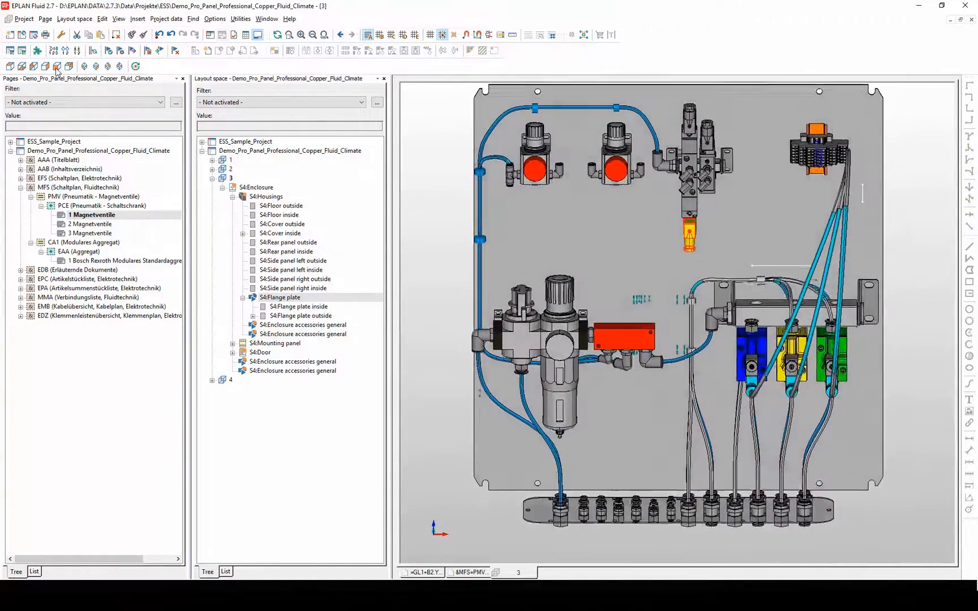
Reroute the three checked tube connections and return to the sample project's Service unit page.
{"action": "left_click", "coordinate": [167, 19]}
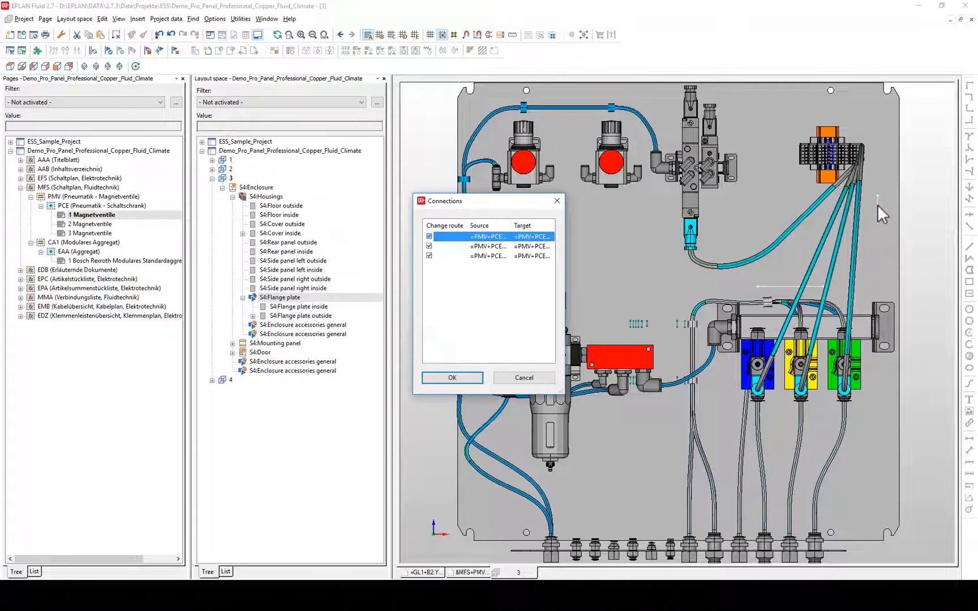
{"action": "left_click", "coordinate": [452, 377]}
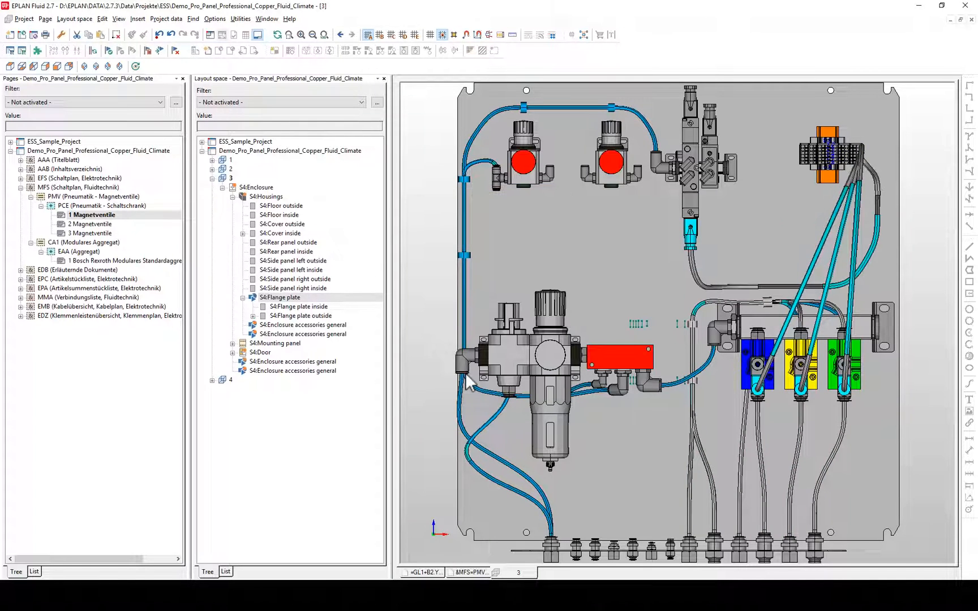
{"action": "left_click", "coordinate": [139, 19]}
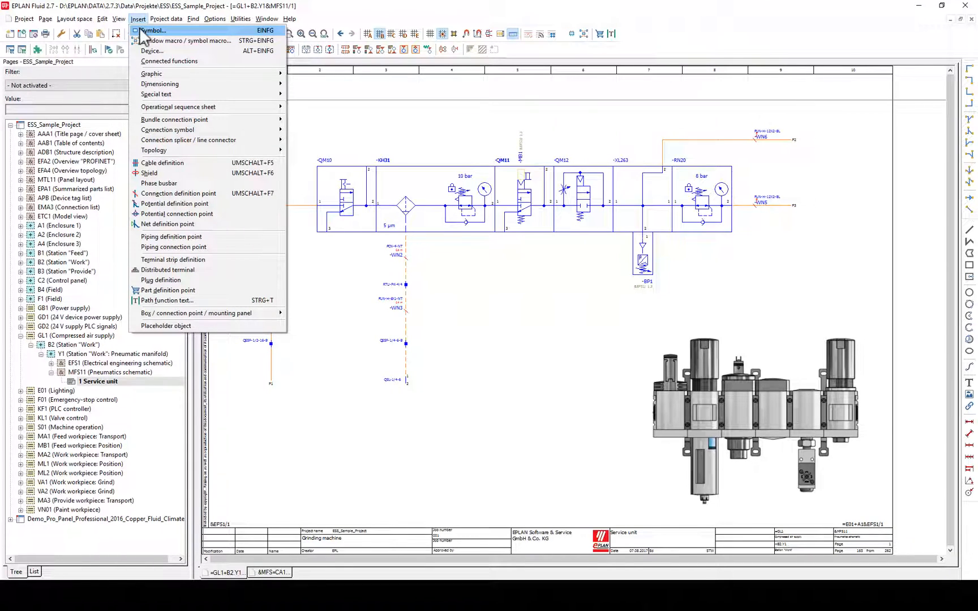
Insert a 5/2-way directional control valve symbol from the Pneumatics fluid-power valve library.
{"action": "left_click", "coordinate": [151, 30]}
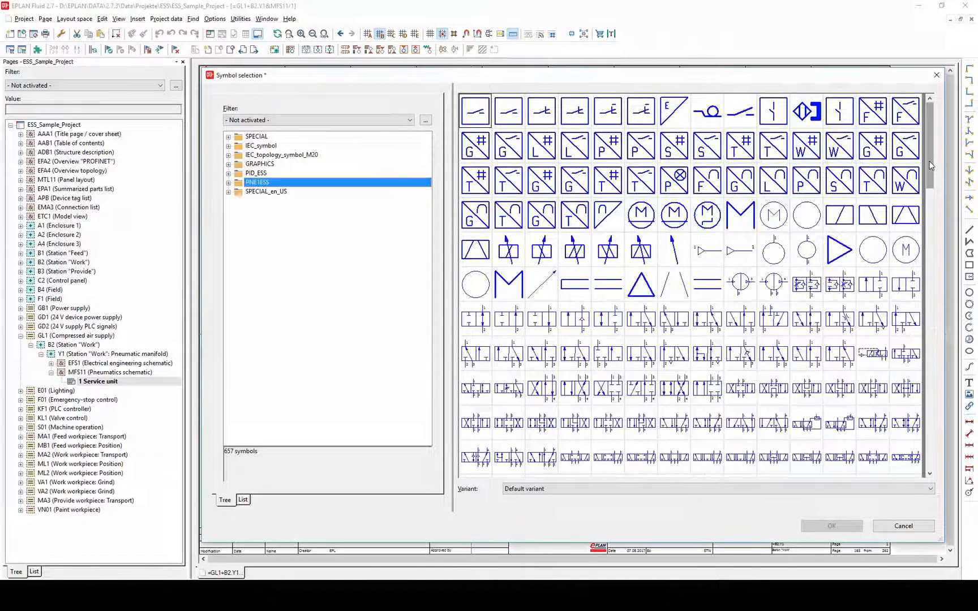
{"action": "scroll", "scroll_direction": "down", "scroll_amount": 3}
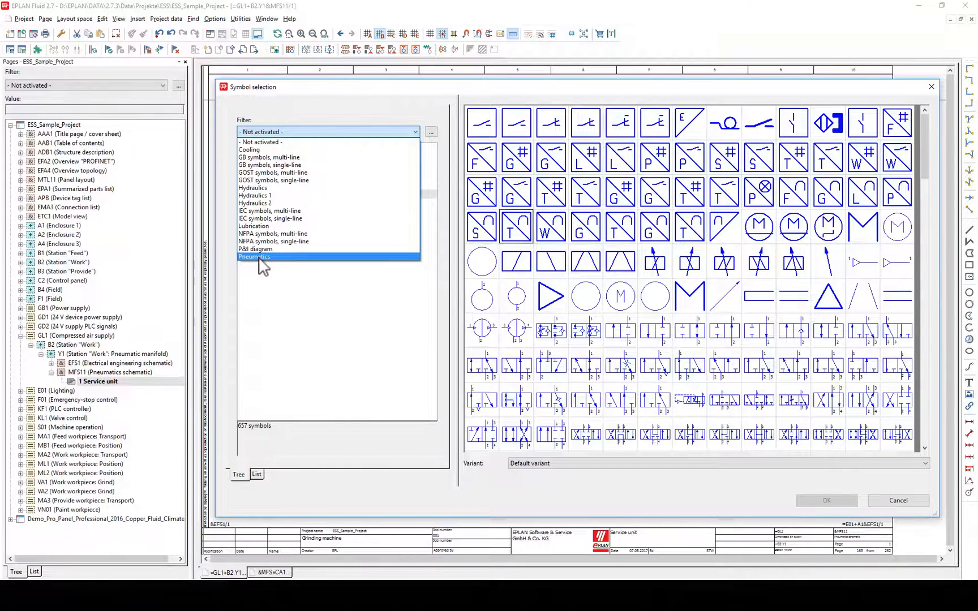
{"action": "left_click", "coordinate": [253, 256]}
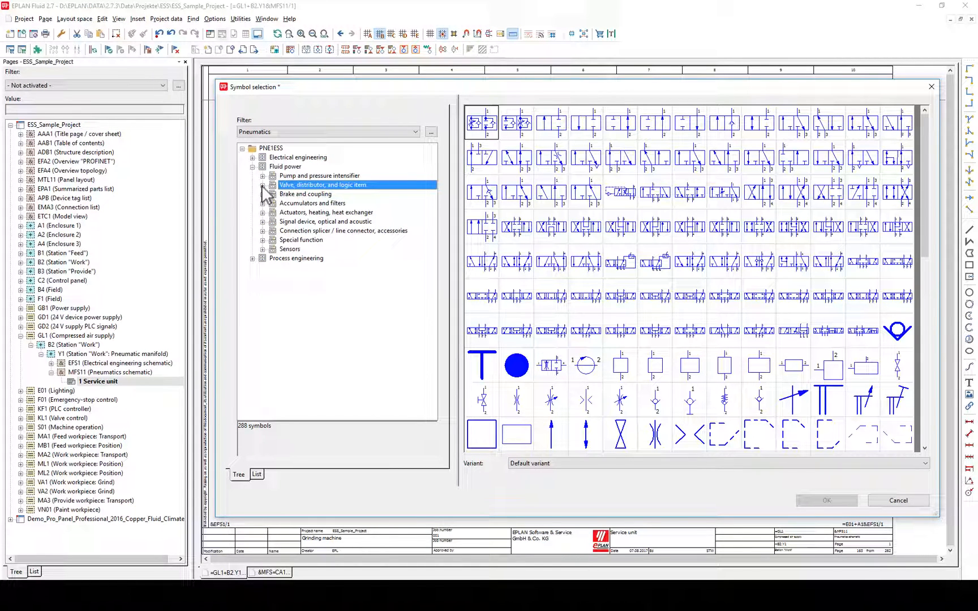
{"action": "left_click", "coordinate": [264, 185]}
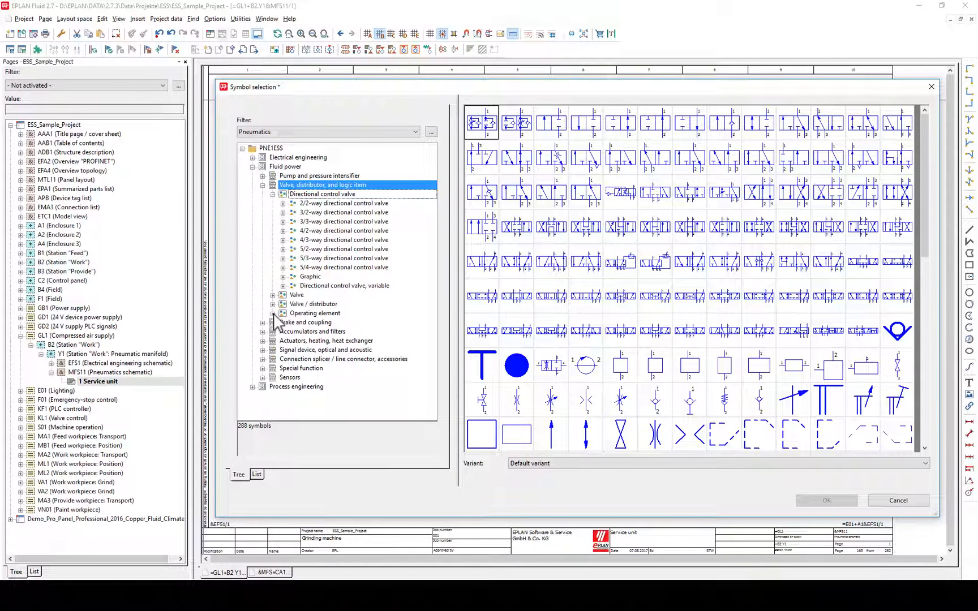
{"action": "left_click", "coordinate": [723, 260]}
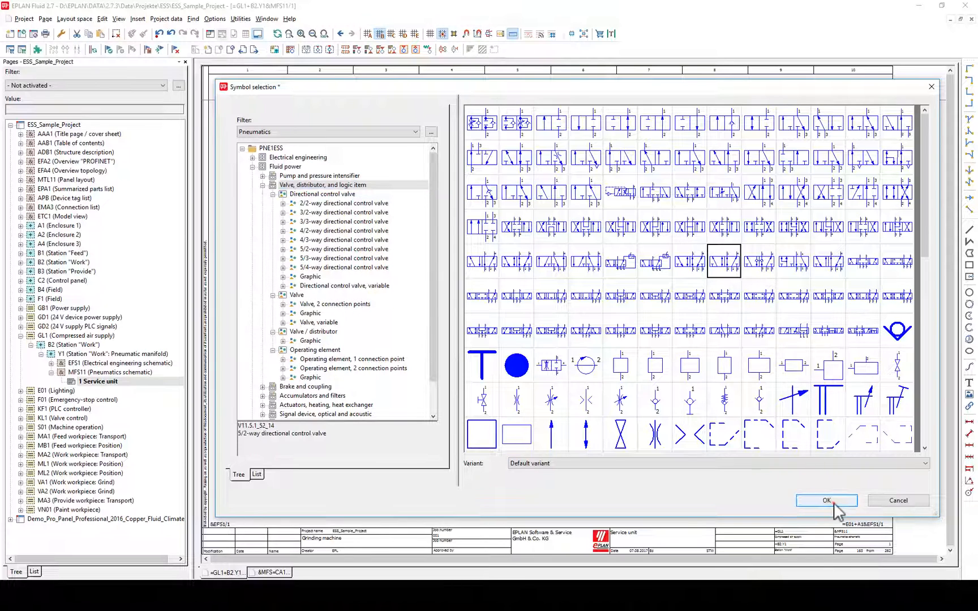
{"action": "left_click", "coordinate": [826, 500]}
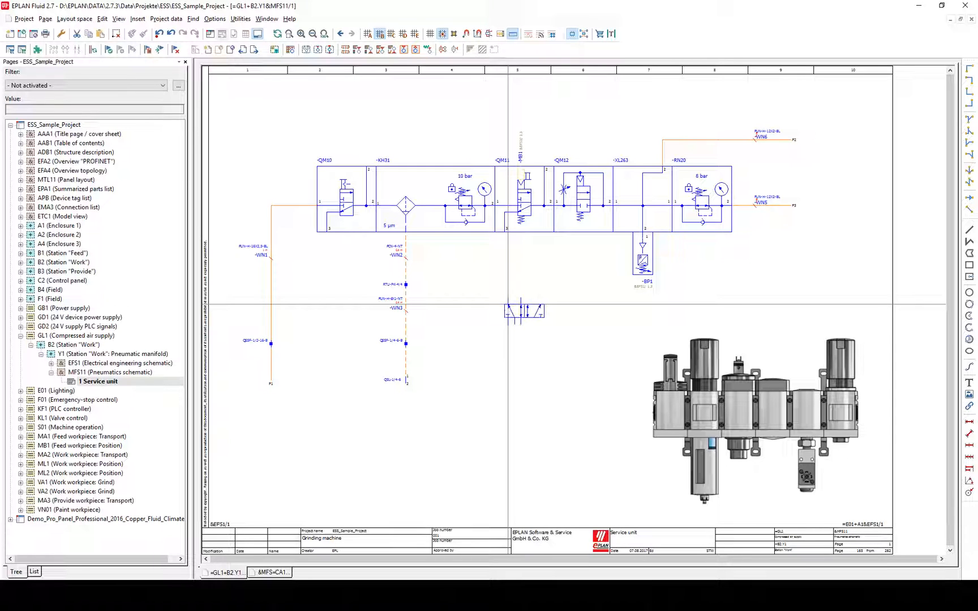
Turn on the graphical preview in EPLAN Electric P8.
{"action": "left_click", "coordinate": [118, 19]}
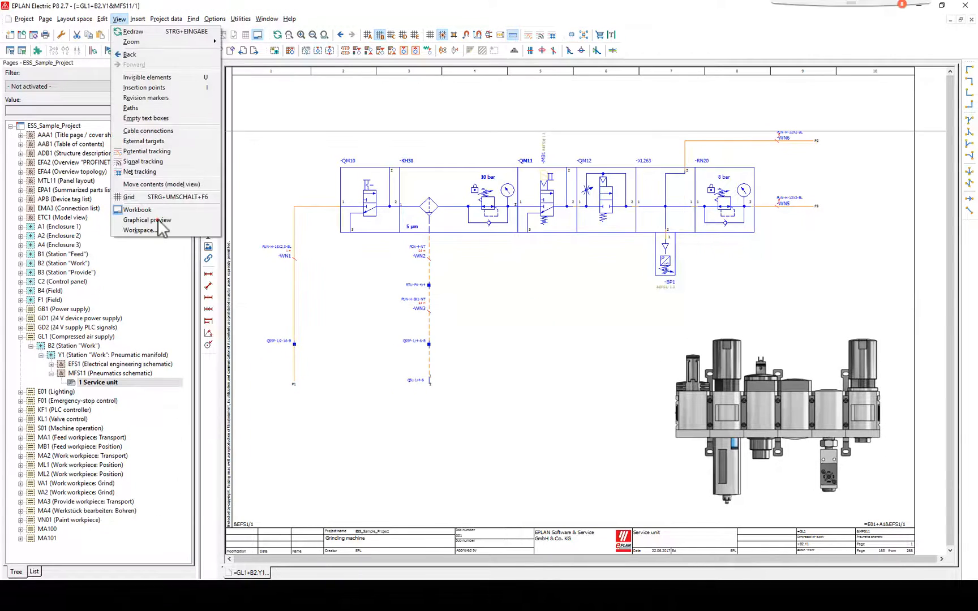
{"action": "left_click", "coordinate": [146, 220]}
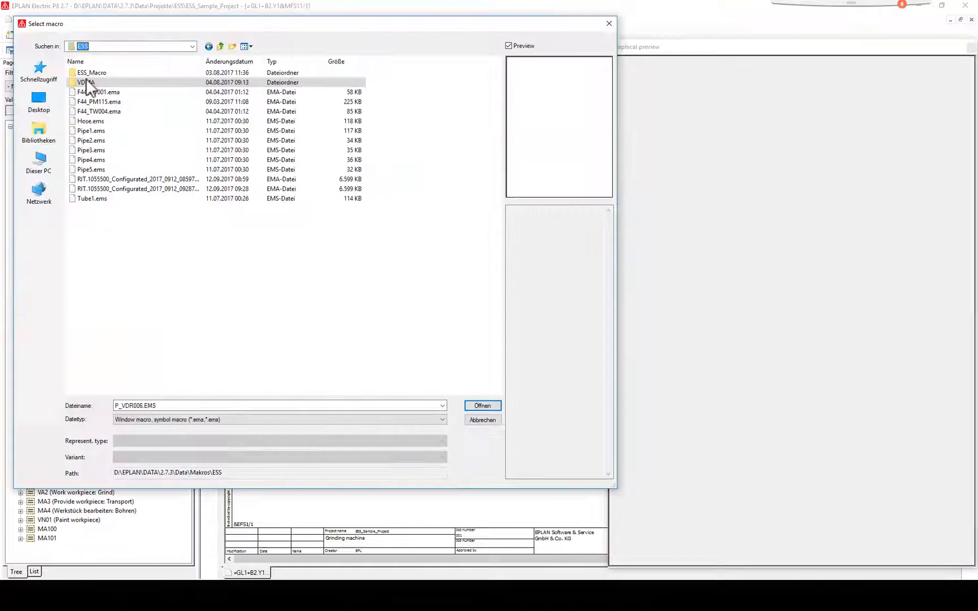
Browse the VDMA macro folders, previewing an air pressure regulator and standardized valve macros.
{"action": "double_click", "coordinate": [87, 81]}
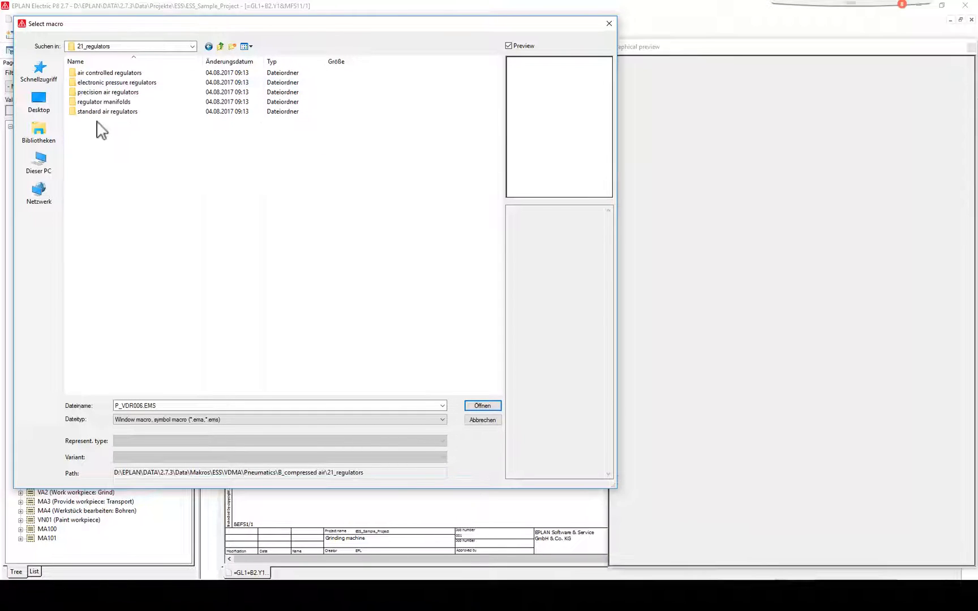
{"action": "double_click", "coordinate": [107, 111]}
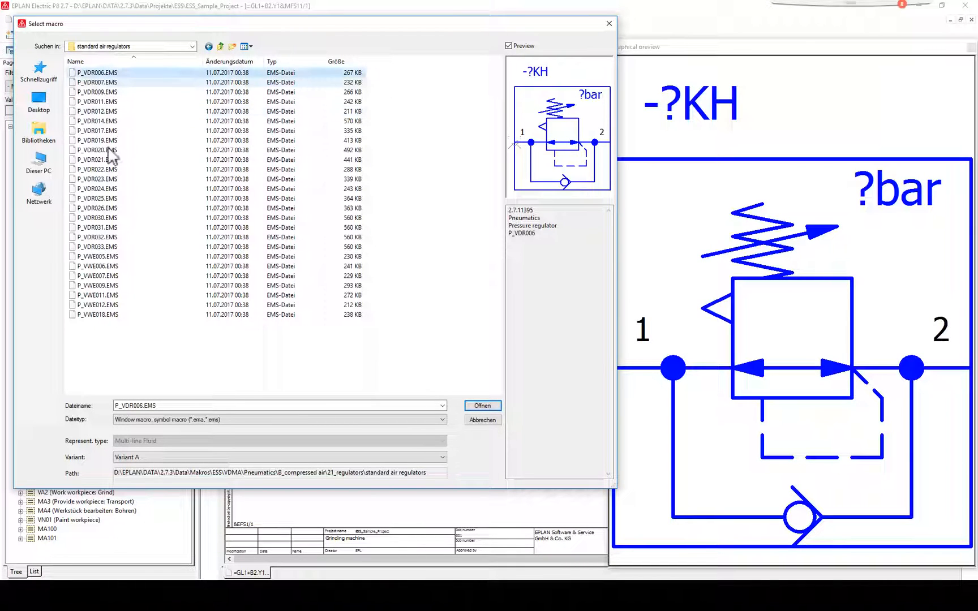
{"action": "left_click", "coordinate": [98, 266]}
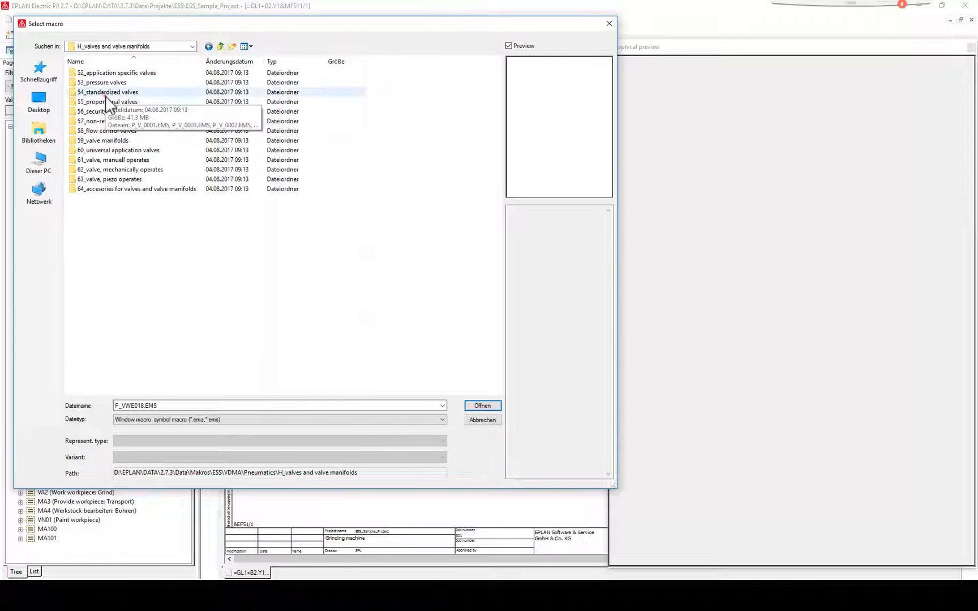
{"action": "double_click", "coordinate": [107, 91]}
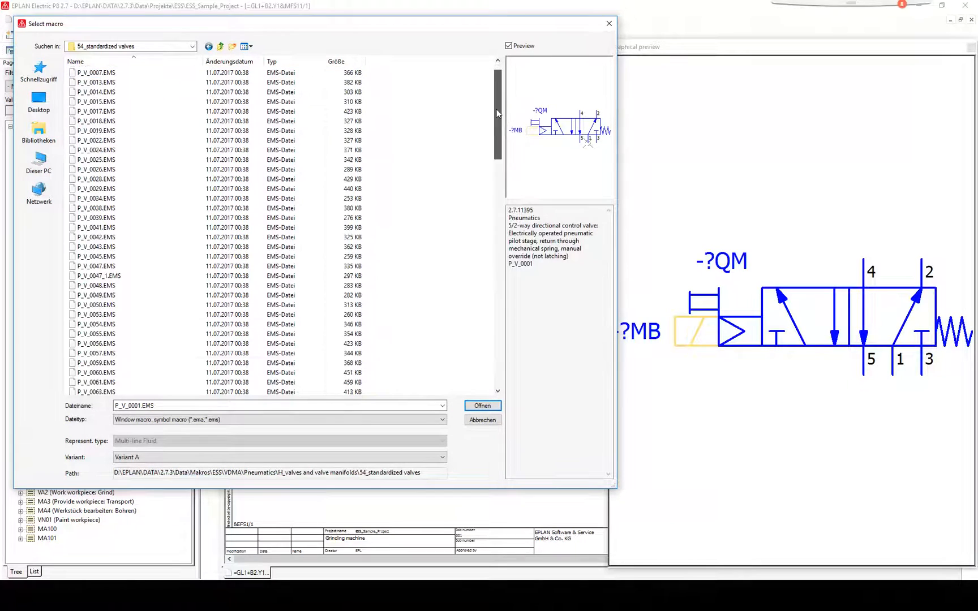
{"action": "scroll", "scroll_direction": "down", "scroll_amount": 3}
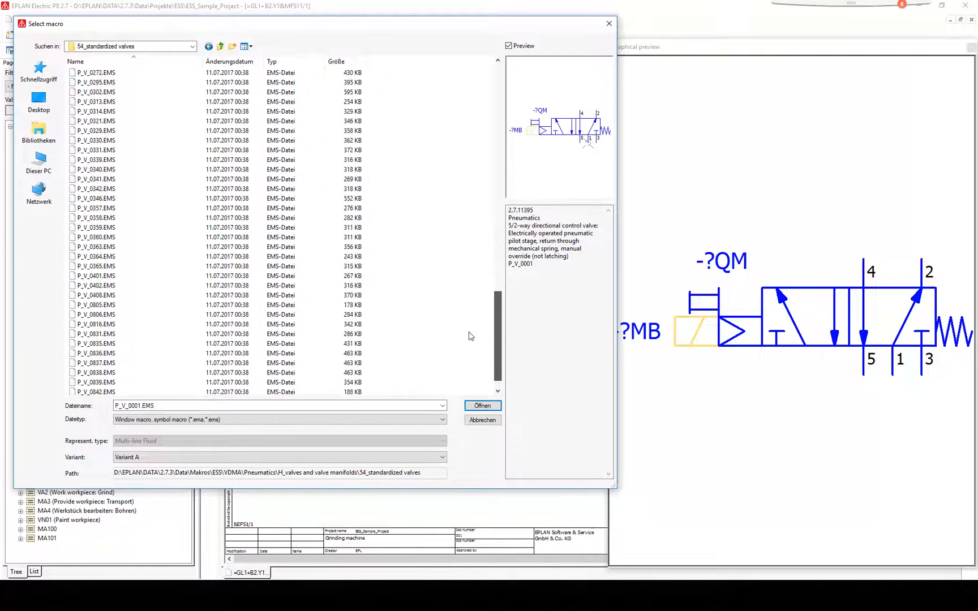
{"action": "left_click", "coordinate": [97, 305]}
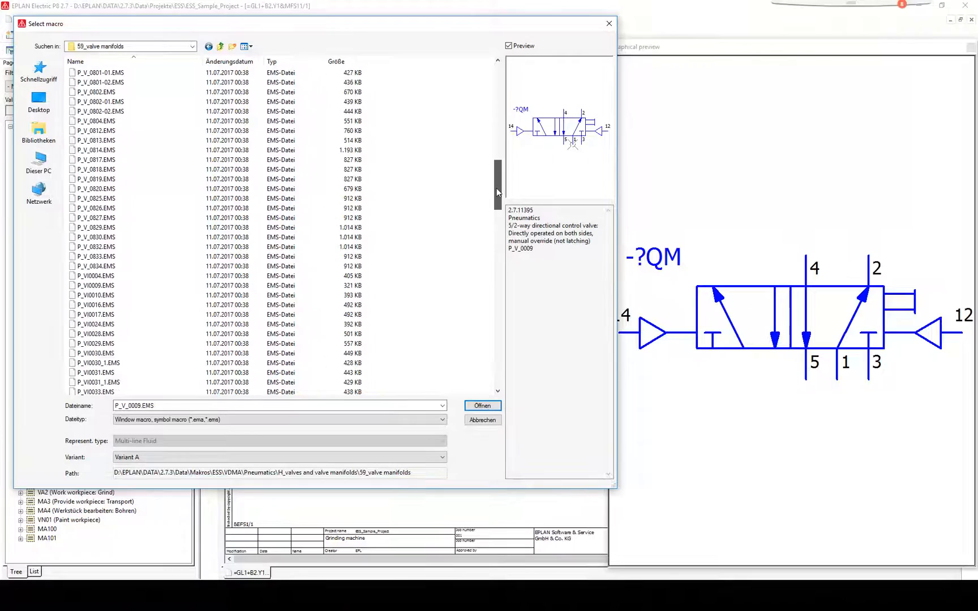
Preview valve macros P_VI0031_1, P_VI0067 and the universal application P_VI0073.
{"action": "scroll", "scroll_direction": "down", "scroll_amount": 3}
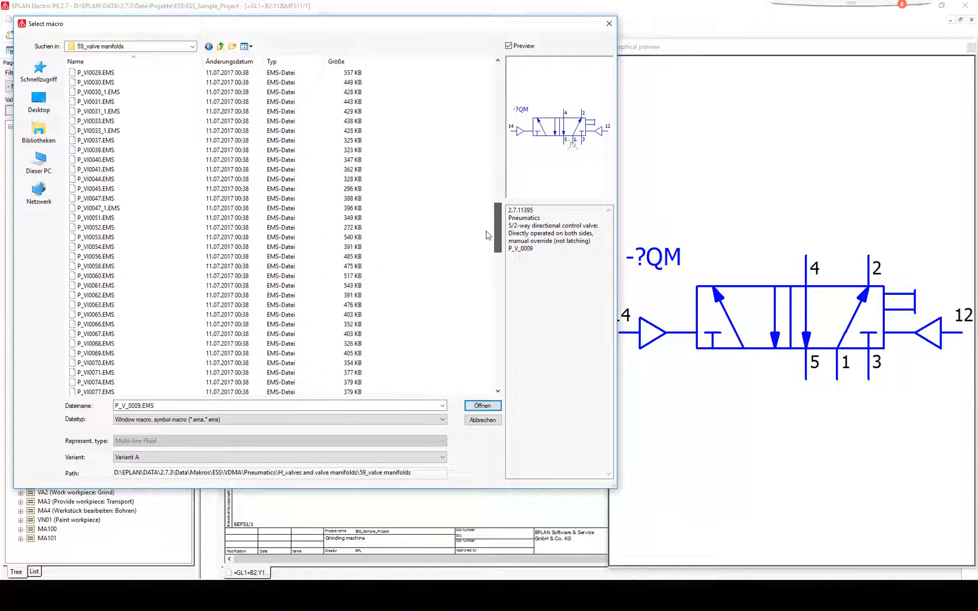
{"action": "left_click", "coordinate": [98, 111]}
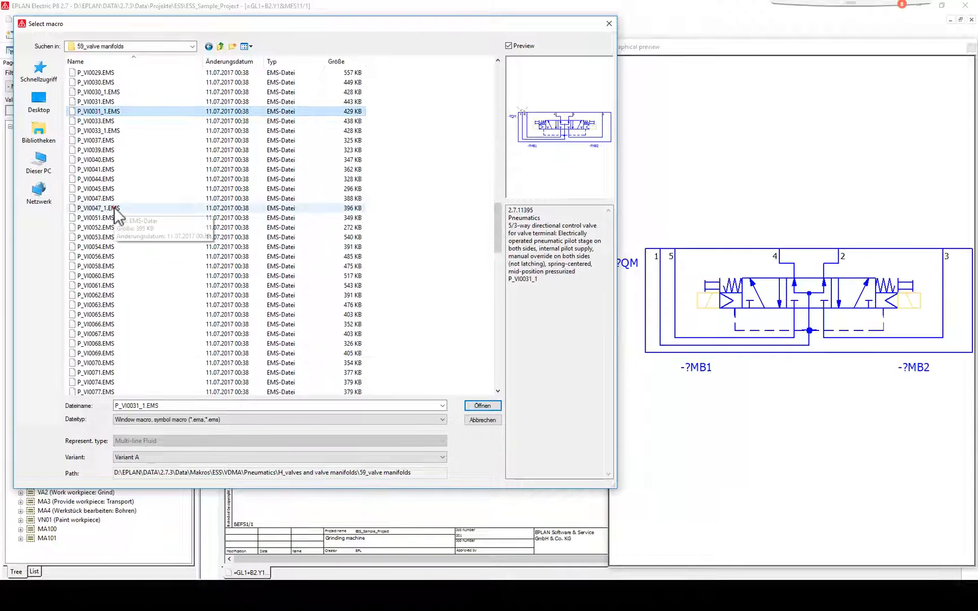
{"action": "left_click", "coordinate": [96, 334]}
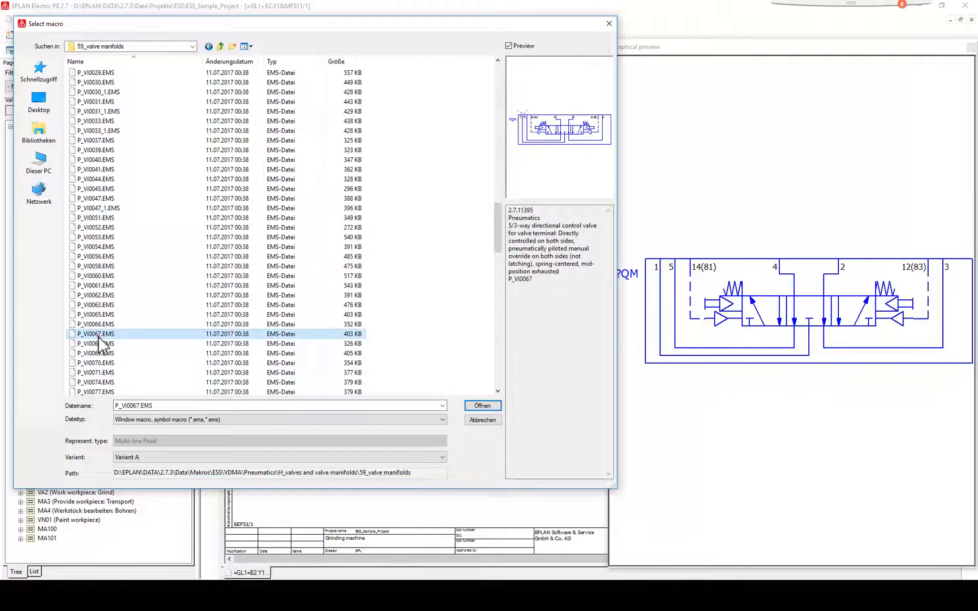
{"action": "left_click", "coordinate": [192, 45]}
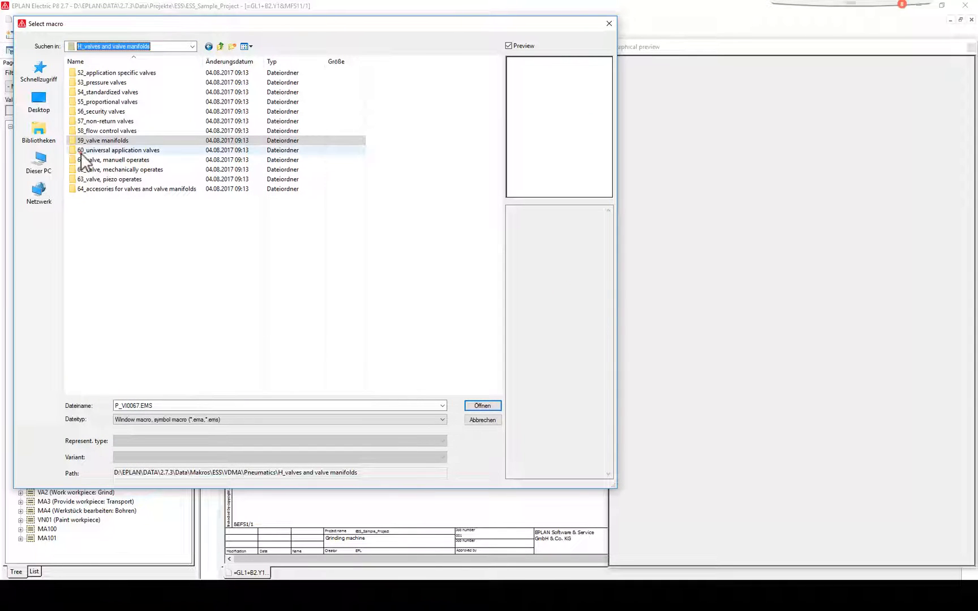
{"action": "double_click", "coordinate": [118, 149]}
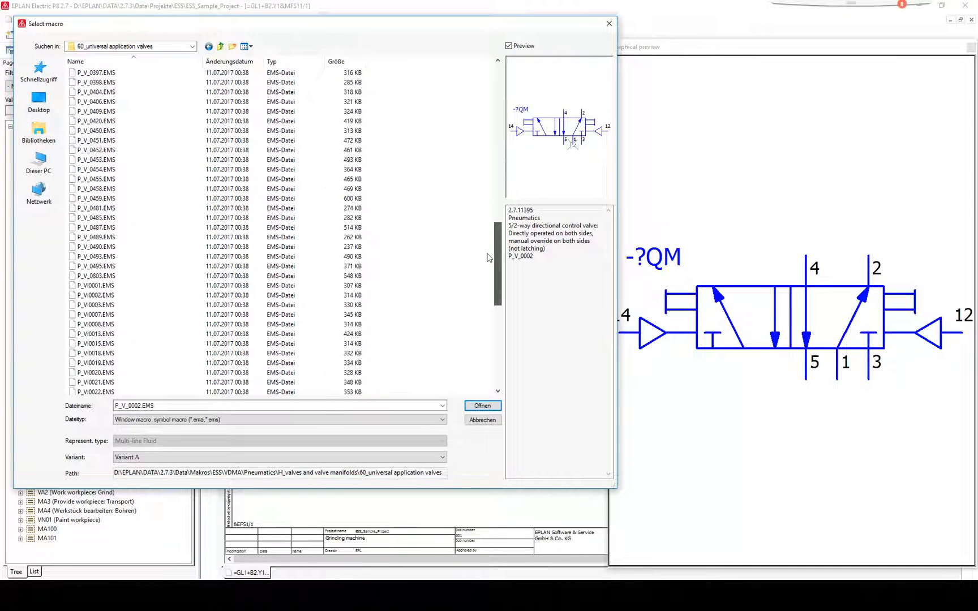
{"action": "scroll", "scroll_direction": "down", "scroll_amount": 3}
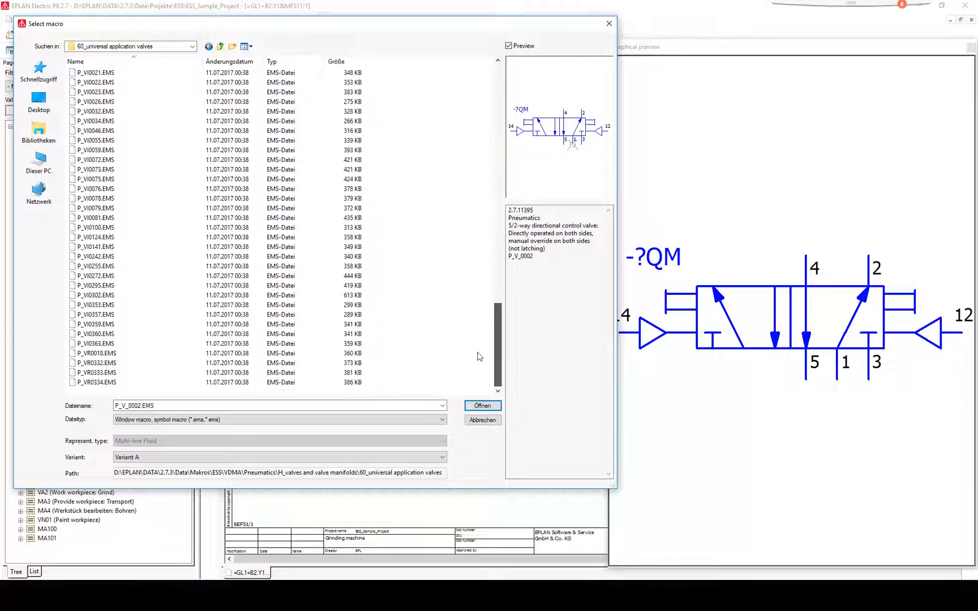
{"action": "left_click", "coordinate": [94, 169]}
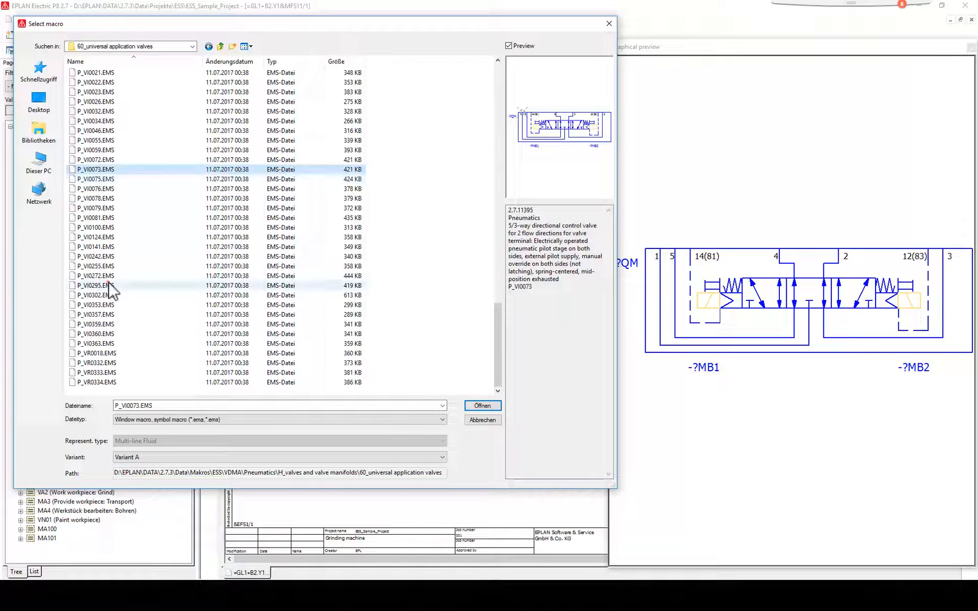
{"action": "left_click", "coordinate": [481, 405]}
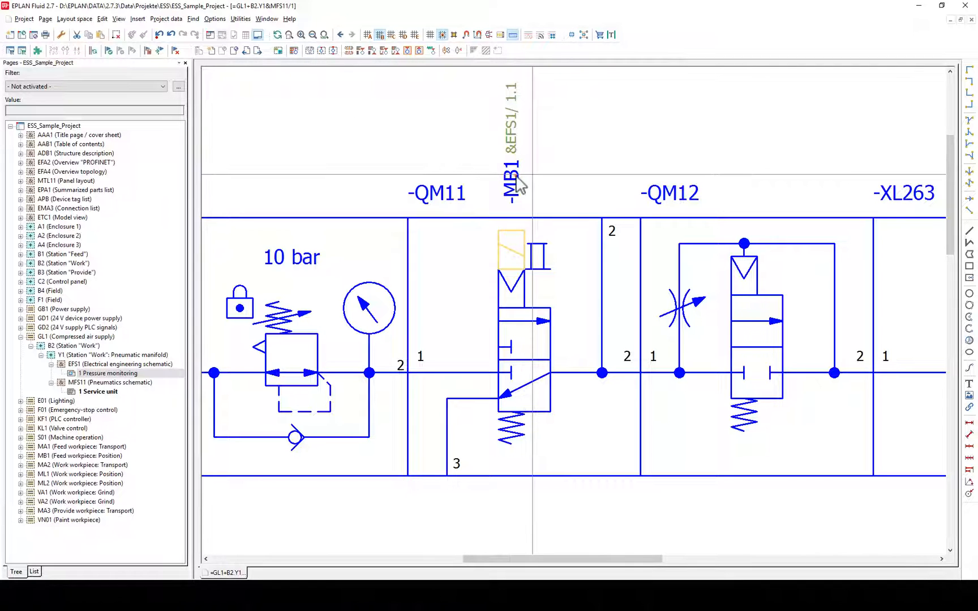
Jump forward to coil -MB1 on the electrical page and rename it globally to -QM11-MB10.
{"action": "right_click", "coordinate": [517, 185]}
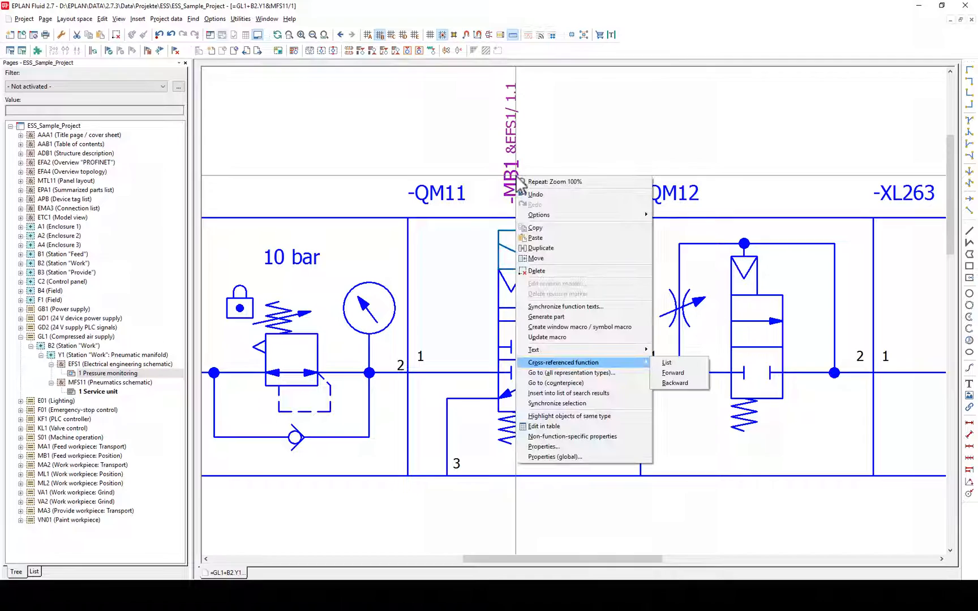
{"action": "mouse_move", "coordinate": [673, 372]}
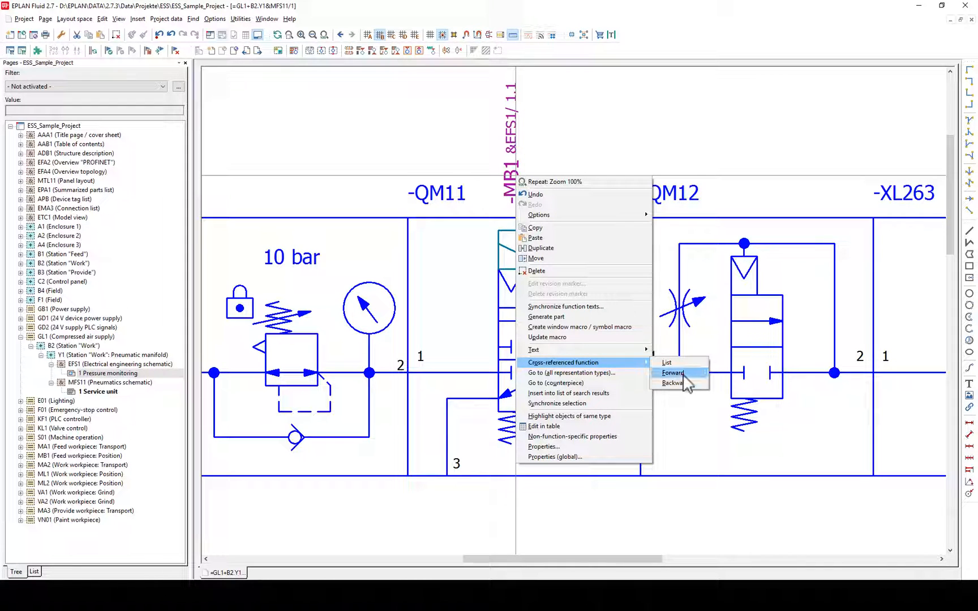
{"action": "left_click", "coordinate": [674, 374]}
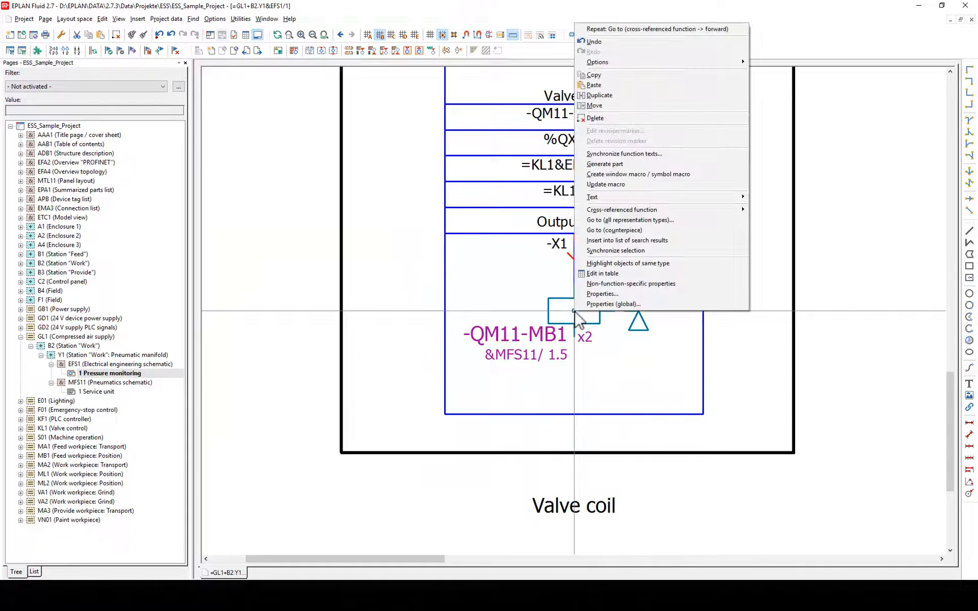
{"action": "mouse_move", "coordinate": [592, 315]}
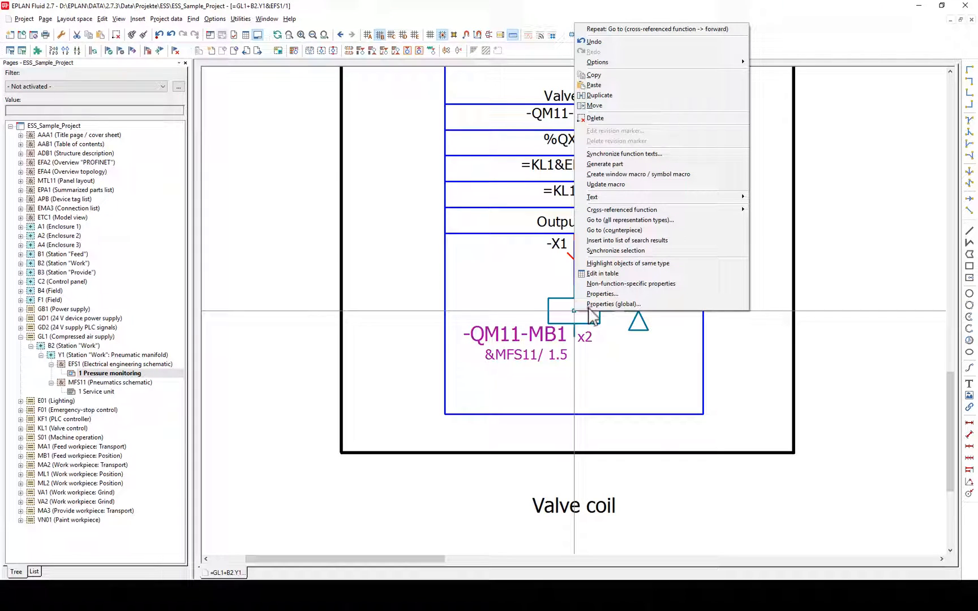
{"action": "left_click", "coordinate": [615, 303]}
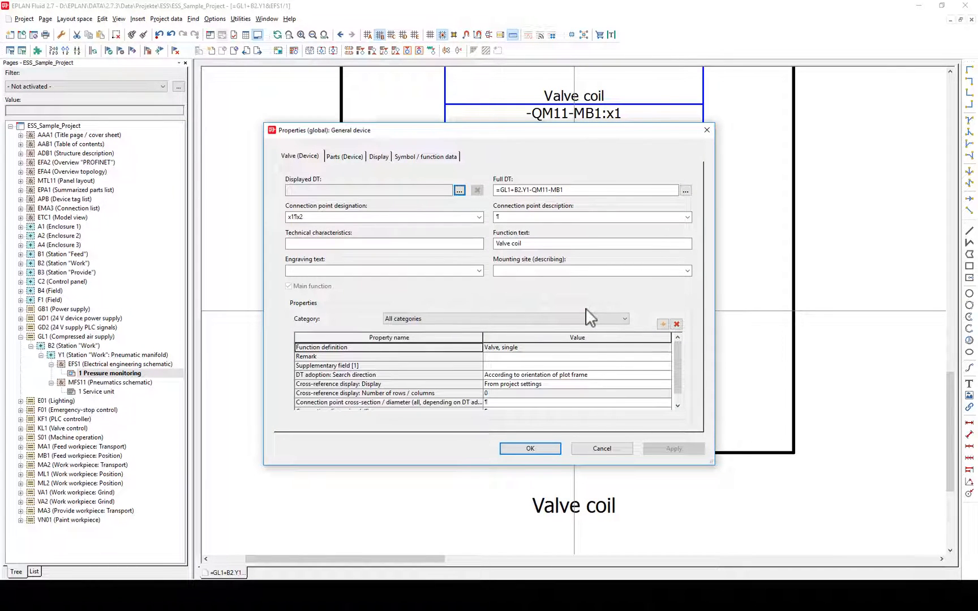
{"action": "type", "text": "0"}
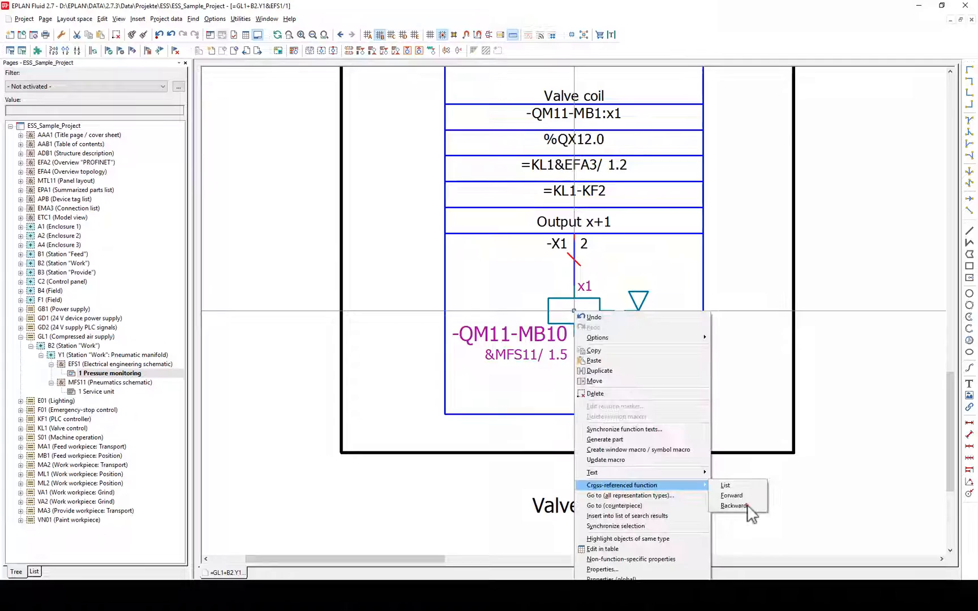
Jump back to the pneumatic page and rename coil -MB10 globally back to -MB1.
{"action": "left_click", "coordinate": [734, 506]}
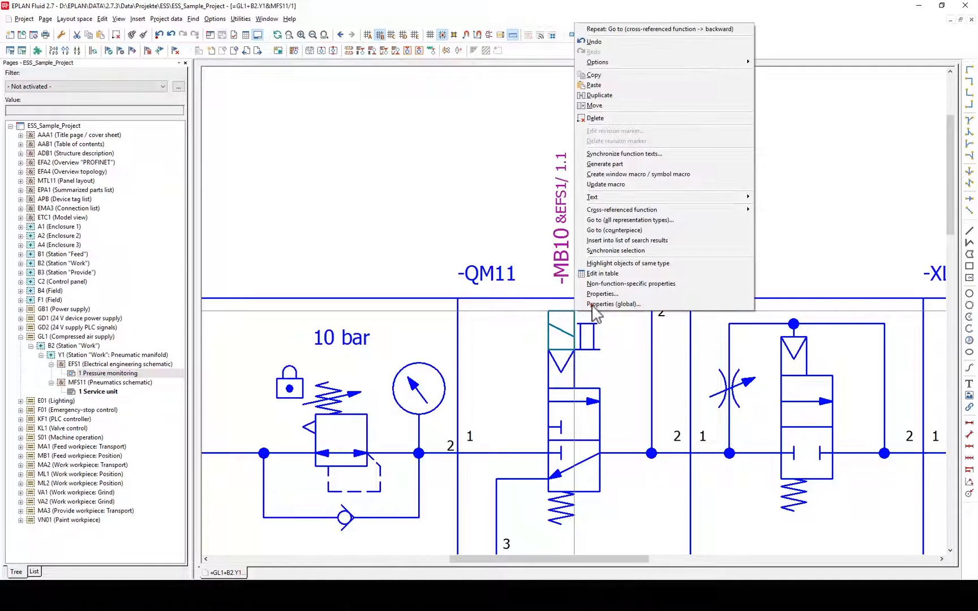
{"action": "left_click", "coordinate": [613, 304]}
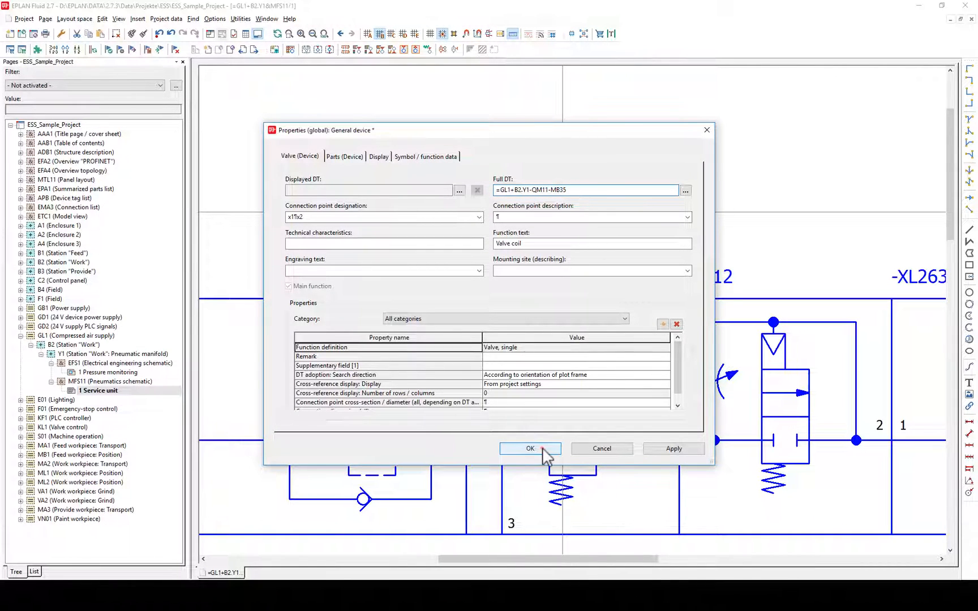
{"action": "left_click", "coordinate": [530, 448]}
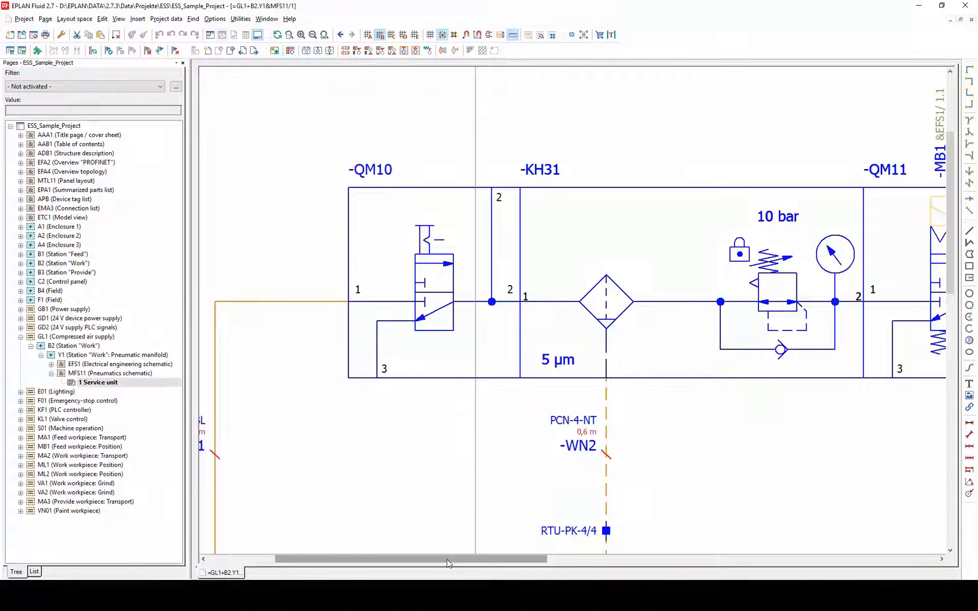
Create the blank Service unit 2 page and open the EPLAN Data Portal from Utilities.
{"action": "left_click_drag", "start_coordinate": [447, 559], "coordinate": [597, 559]}
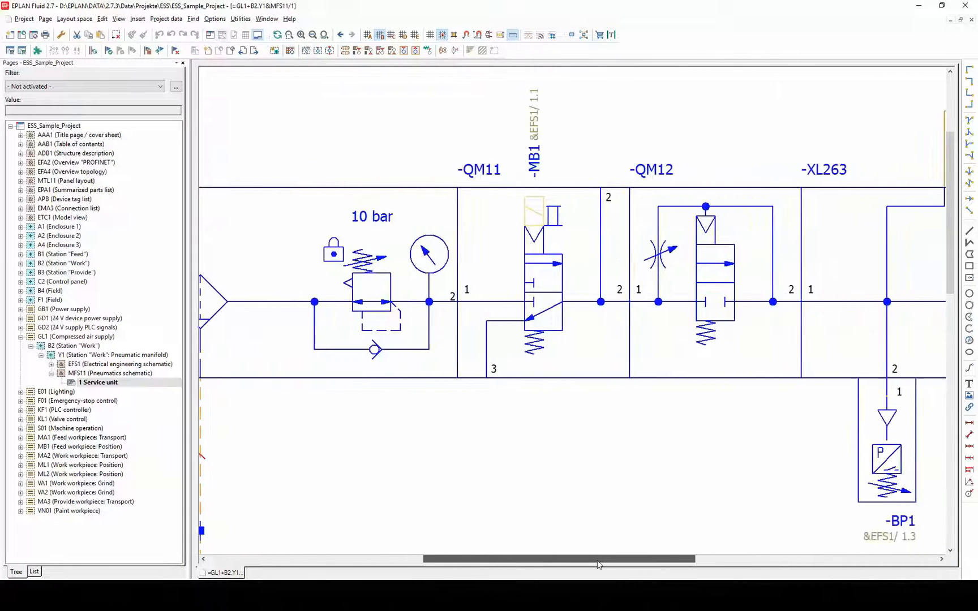
{"action": "left_click_drag", "start_coordinate": [599, 559], "coordinate": [718, 555]}
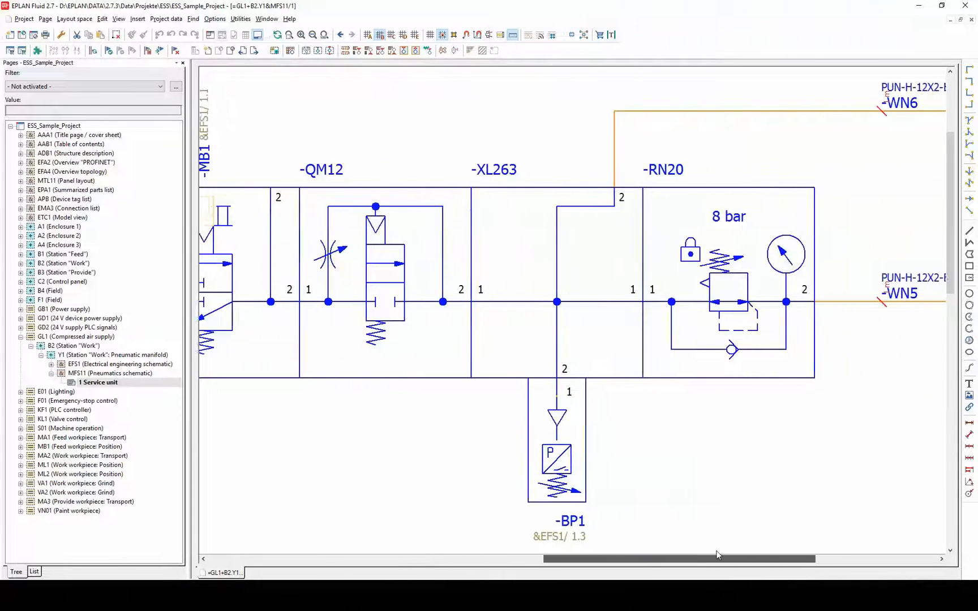
{"action": "scroll", "scroll_direction": "right", "scroll_amount": 3}
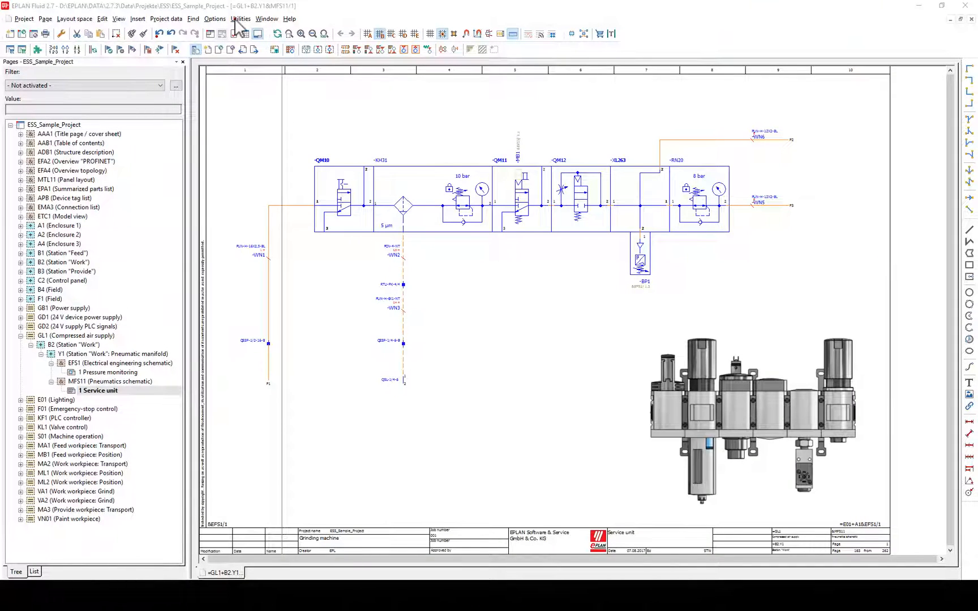
{"action": "left_click", "coordinate": [242, 18]}
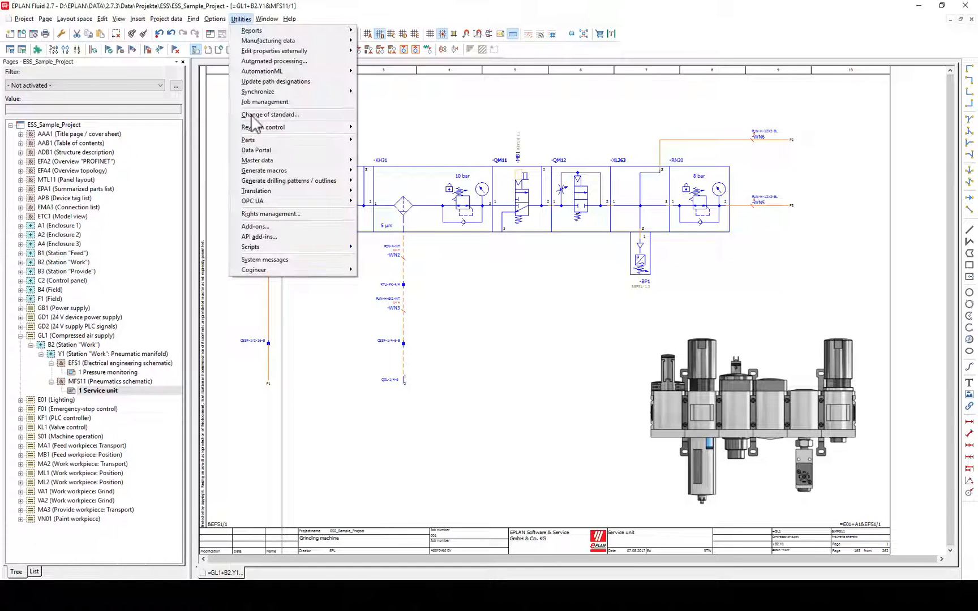
{"action": "left_click", "coordinate": [256, 150]}
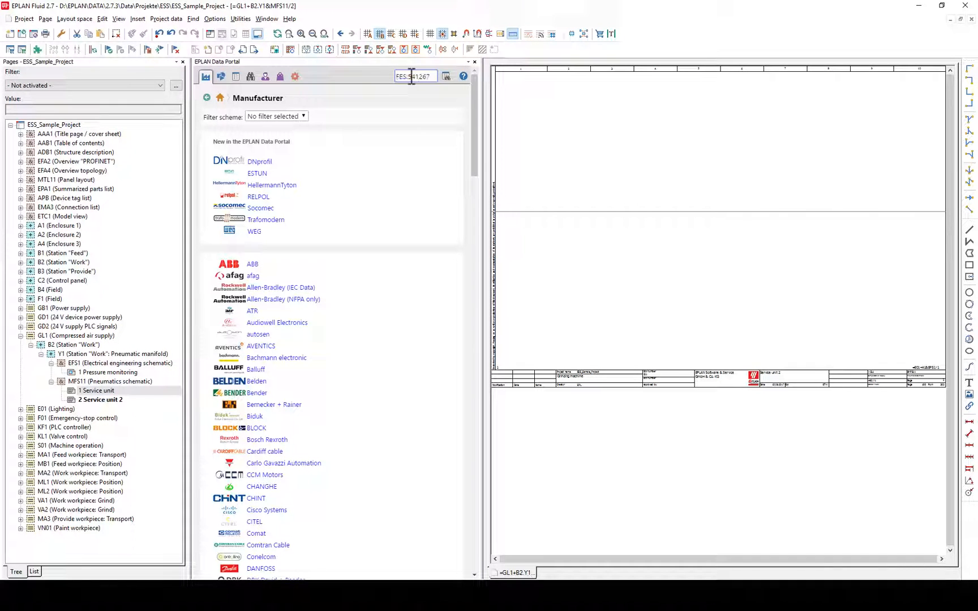
Find Festo start valve FES.541267 in the Data Portal and import it into the project.
{"action": "left_click", "coordinate": [454, 76]}
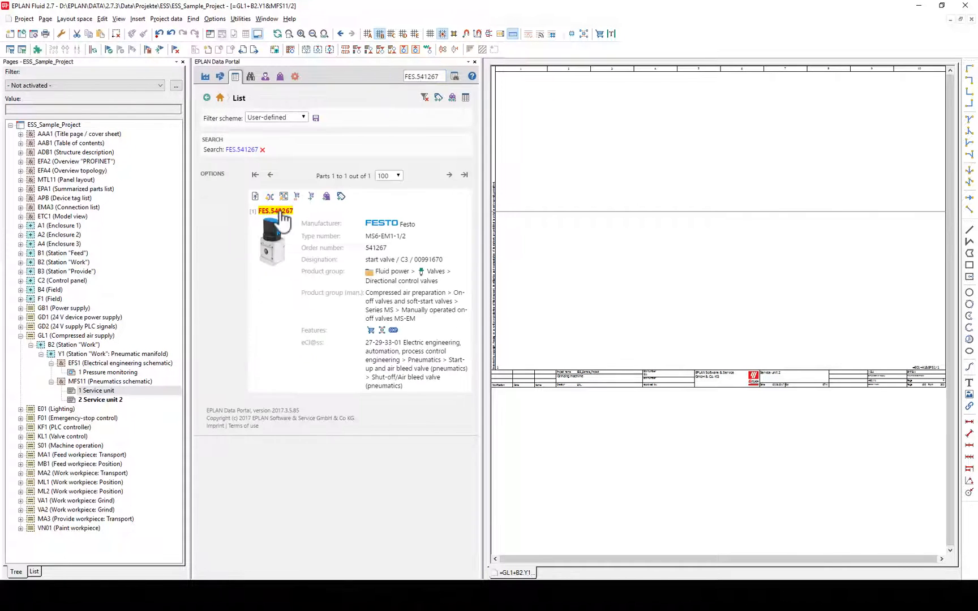
{"action": "left_click", "coordinate": [273, 210]}
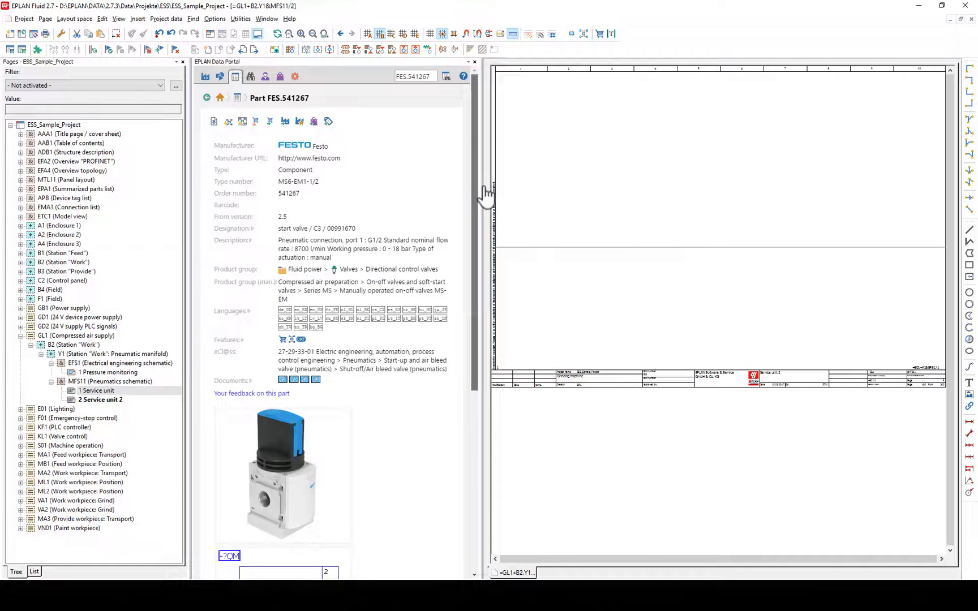
{"action": "left_click", "coordinate": [242, 121]}
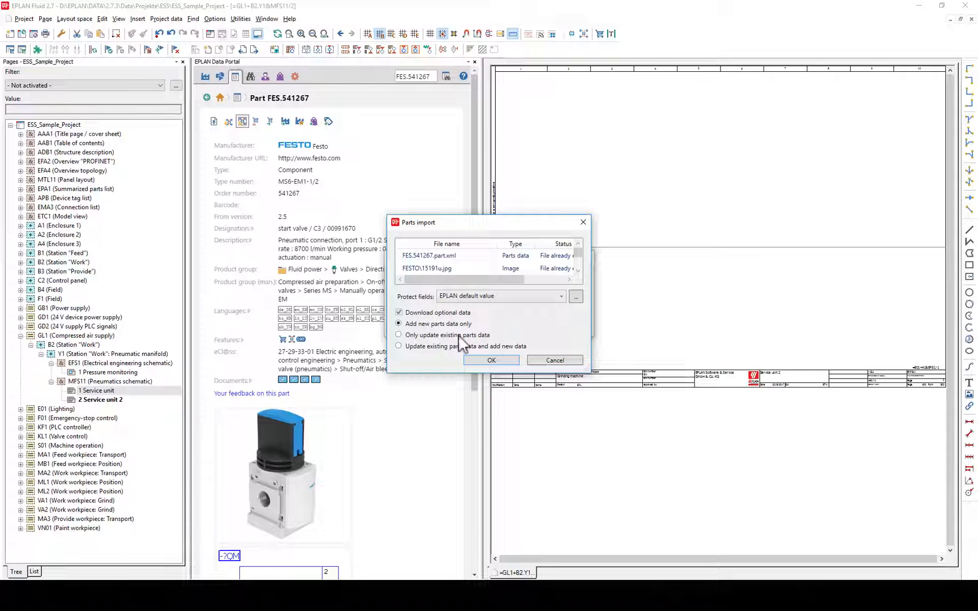
{"action": "left_click", "coordinate": [491, 360]}
{"action": "type", "text": "175250"}
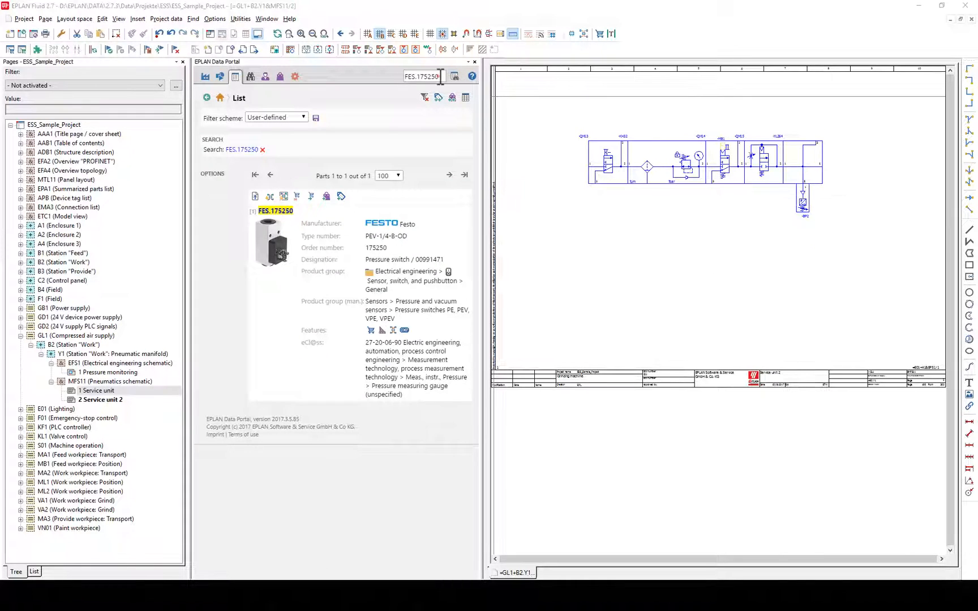
Insert a connection definition point with function Rohr and pipe part PAR.R18X1 assigned.
{"action": "left_click", "coordinate": [138, 19]}
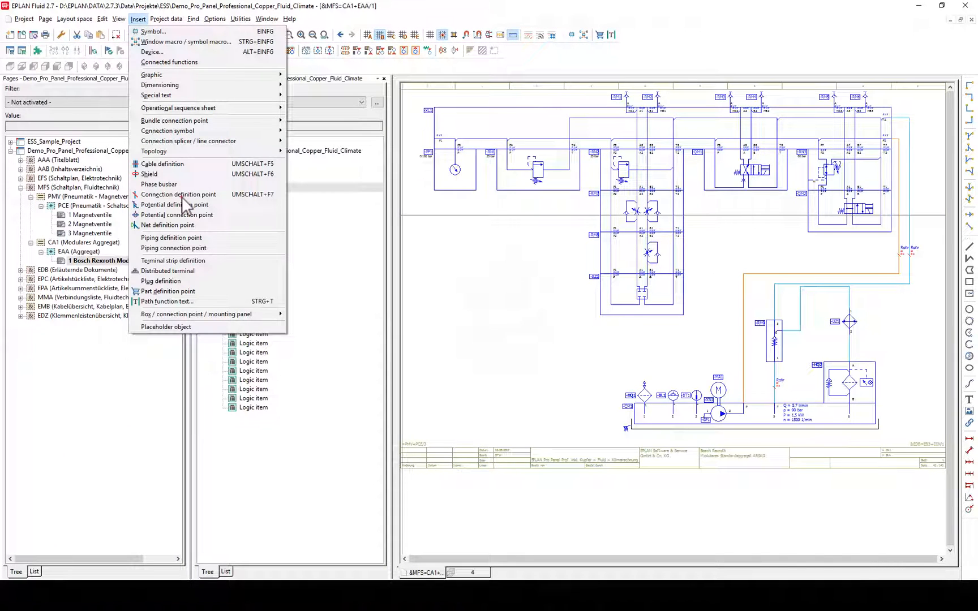
{"action": "left_click", "coordinate": [178, 193]}
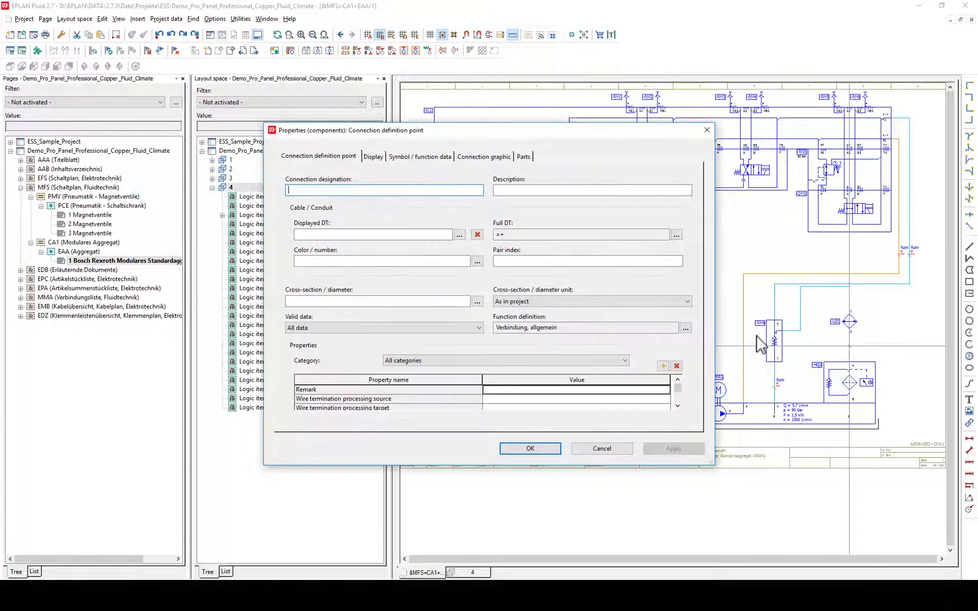
{"action": "left_click", "coordinate": [685, 327]}
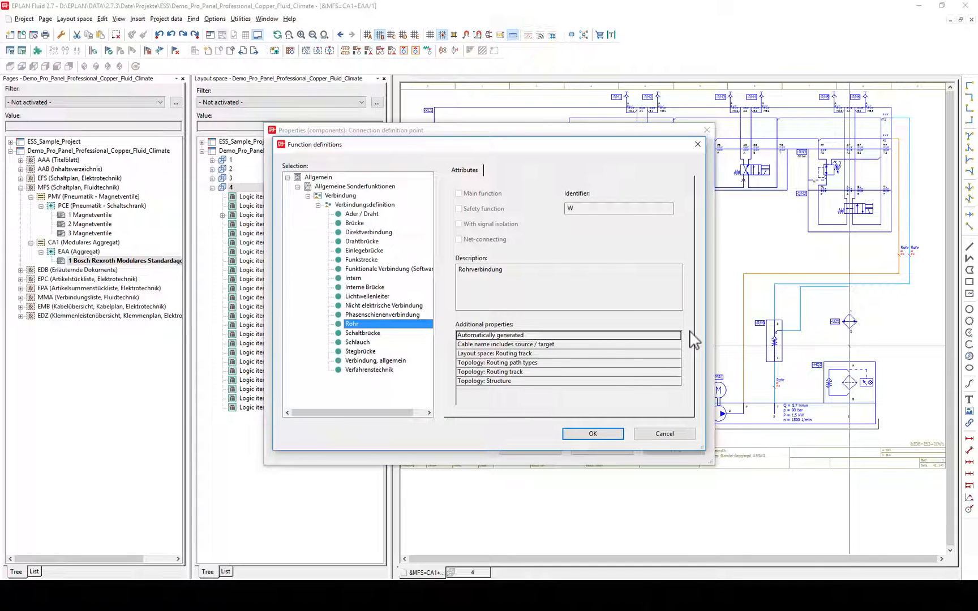
{"action": "left_click", "coordinate": [592, 434]}
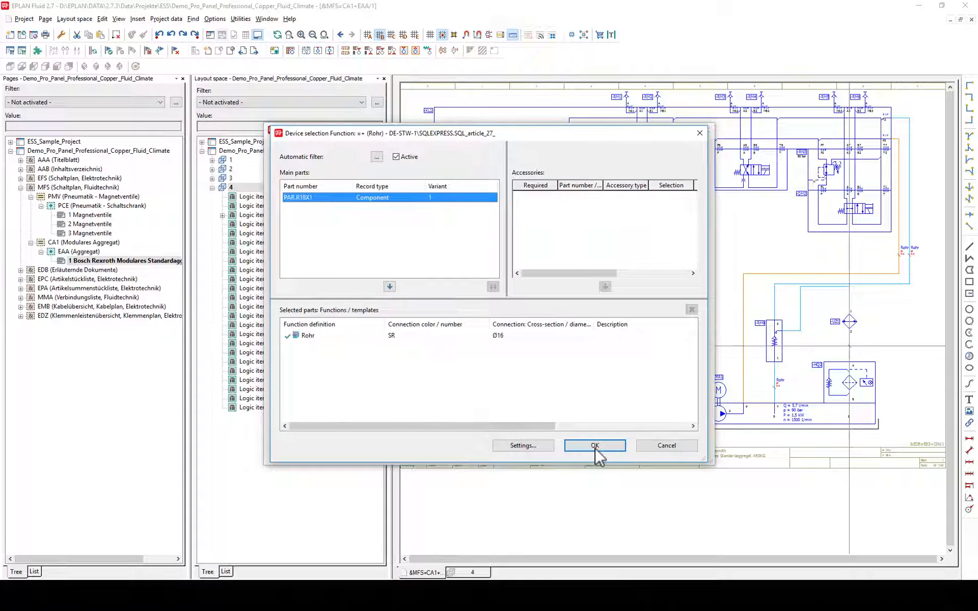
{"action": "left_click", "coordinate": [593, 445]}
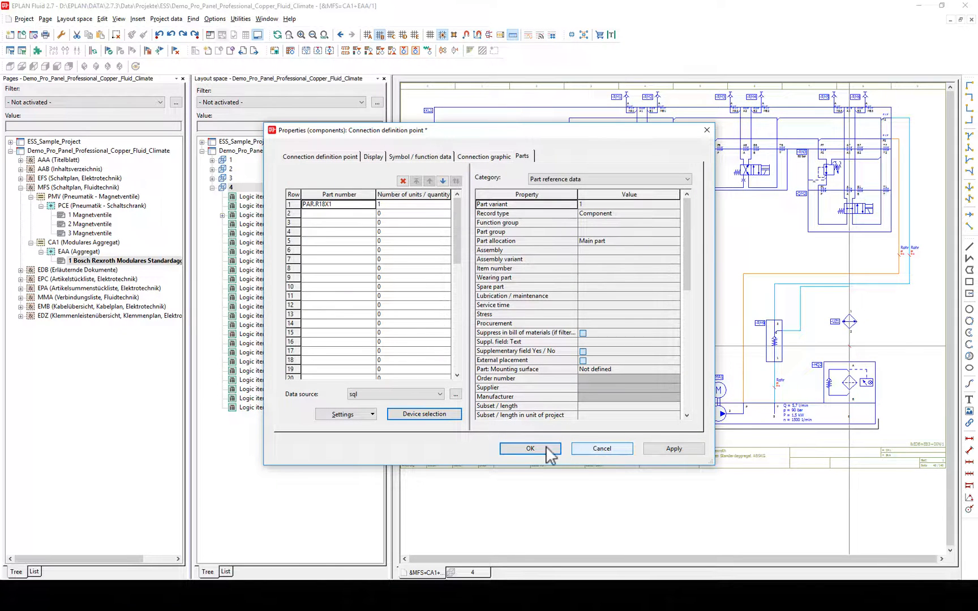
{"action": "left_click", "coordinate": [530, 449]}
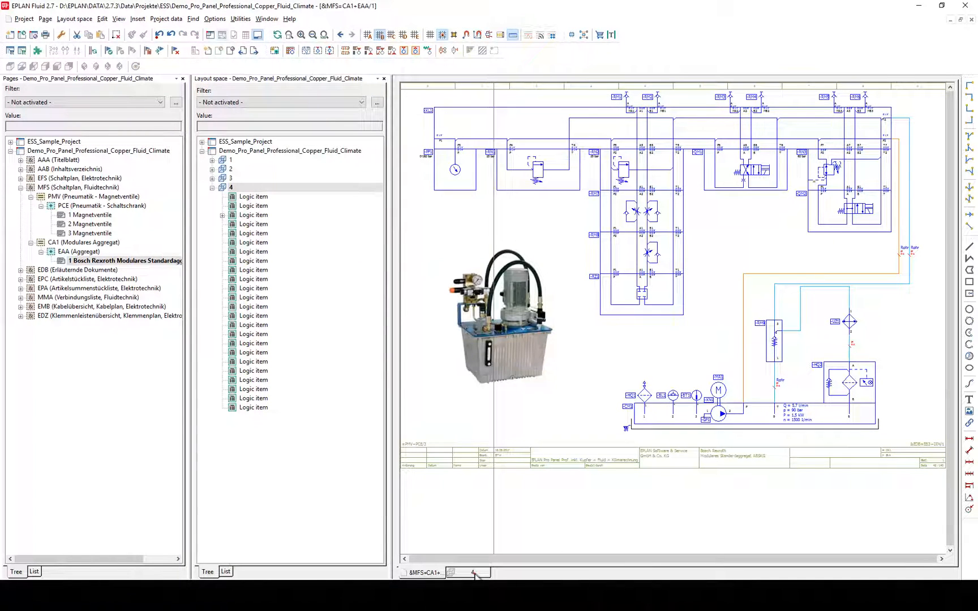
Reroute the selected pipe on the Bosch Rexroth aggregate in the 3D layout, then return from the slide.
{"action": "left_click", "coordinate": [166, 19]}
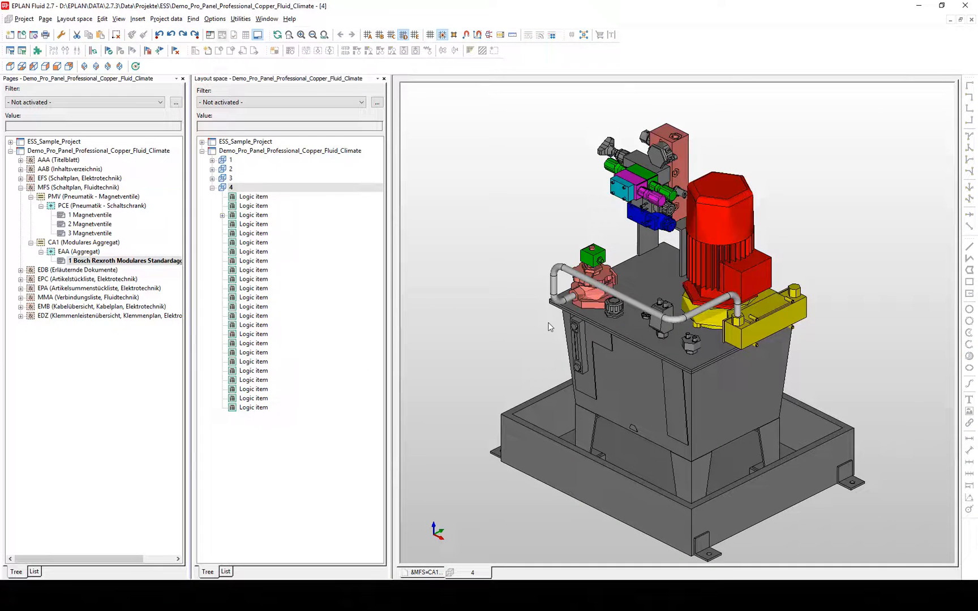
{"action": "left_click", "coordinate": [612, 293]}
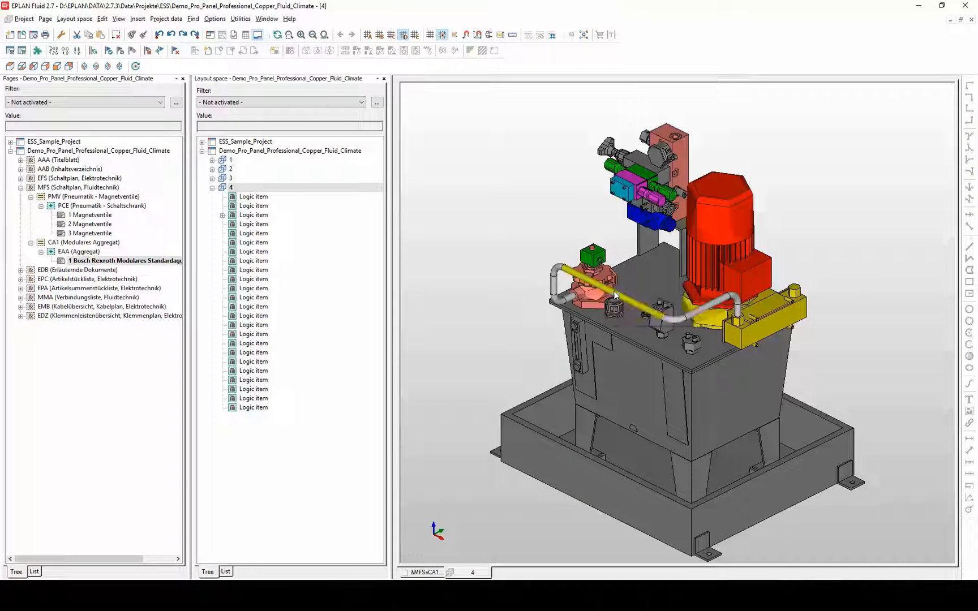
{"action": "left_click", "coordinate": [101, 19]}
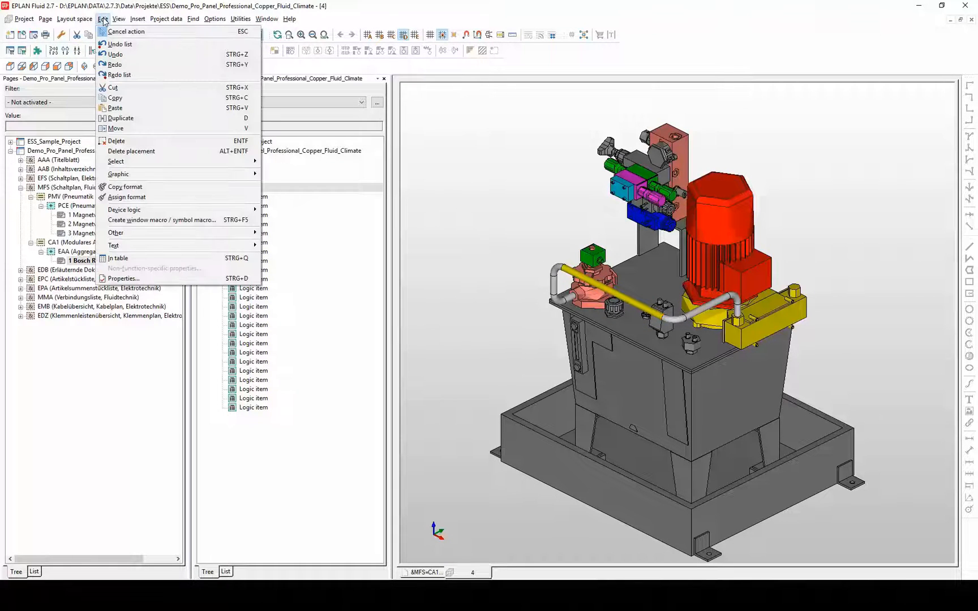
{"action": "left_click", "coordinate": [119, 174]}
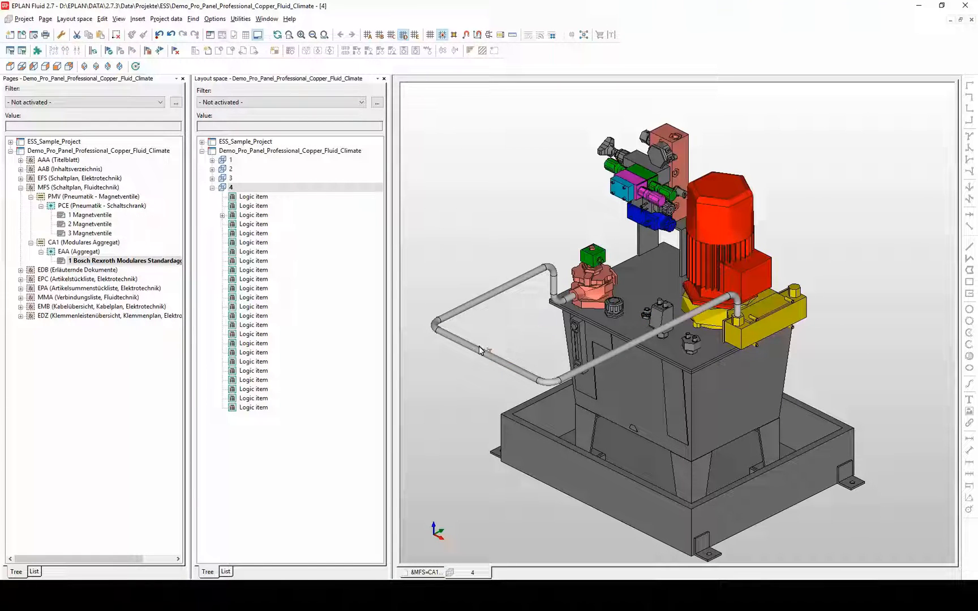
{"action": "left_click", "coordinate": [492, 350]}
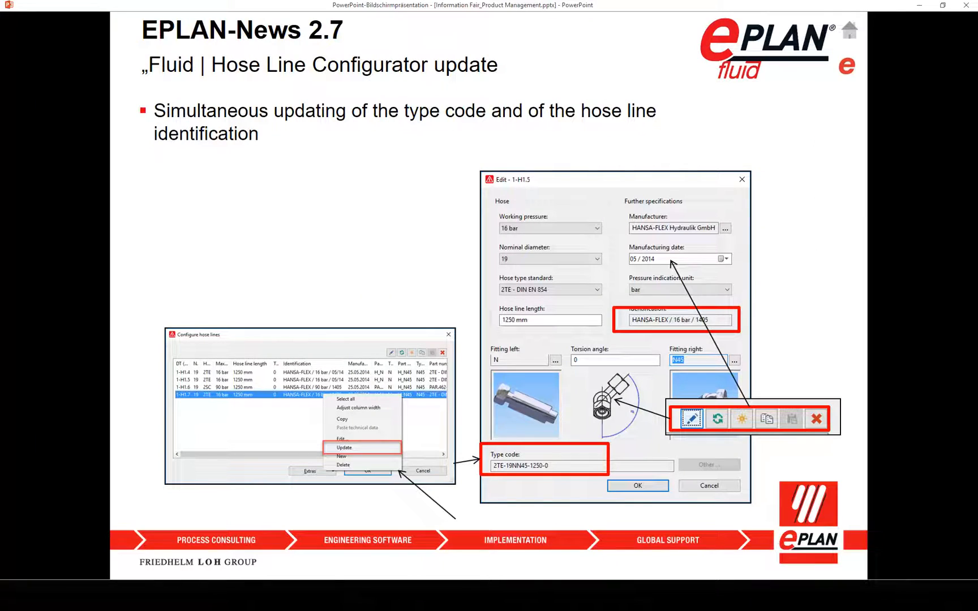
{"action": "key", "text": "right"}
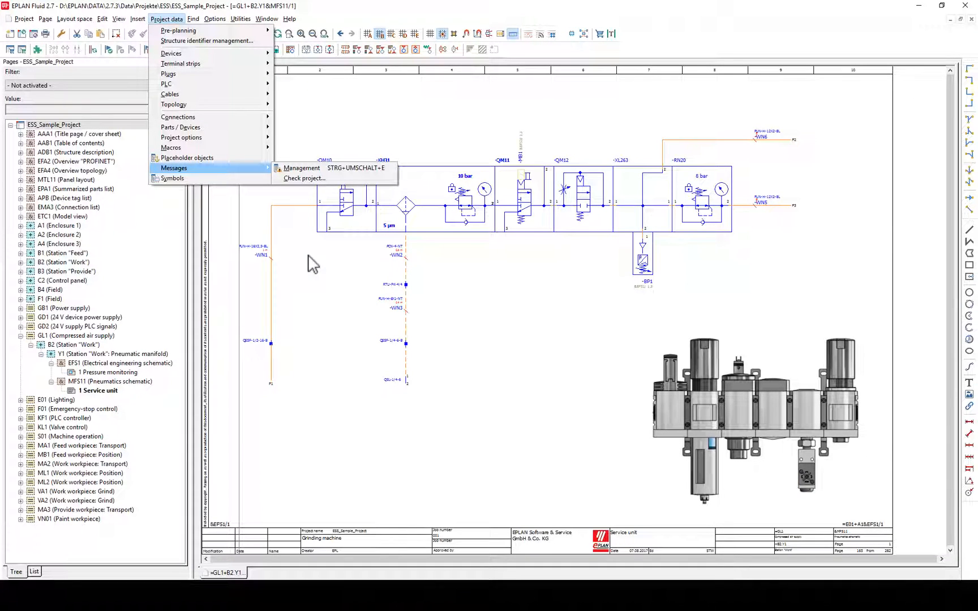
{"action": "mouse_move", "coordinate": [304, 178]}
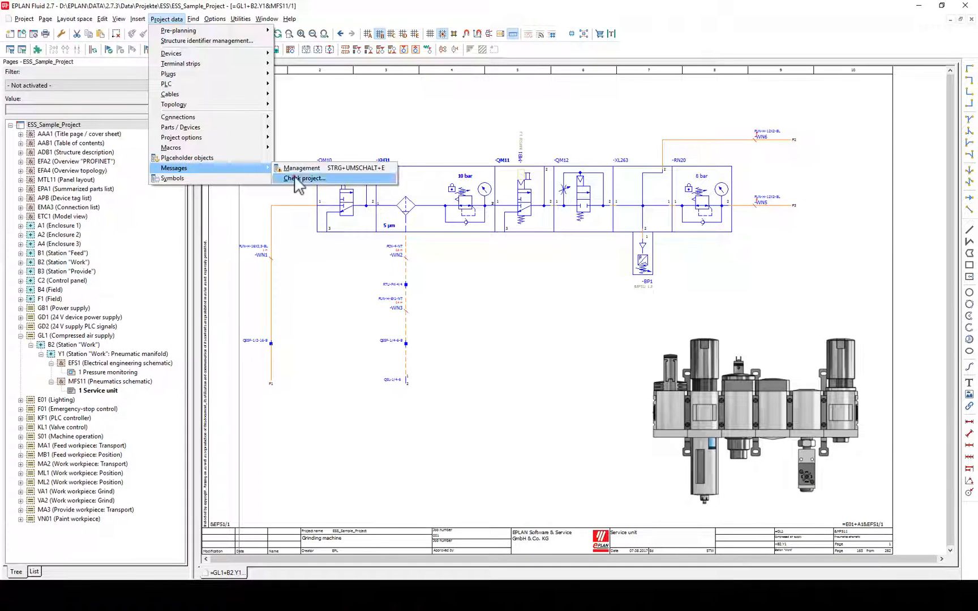
Start the project check via Project data > Messages with Fluid power settings.
{"action": "left_click", "coordinate": [303, 178]}
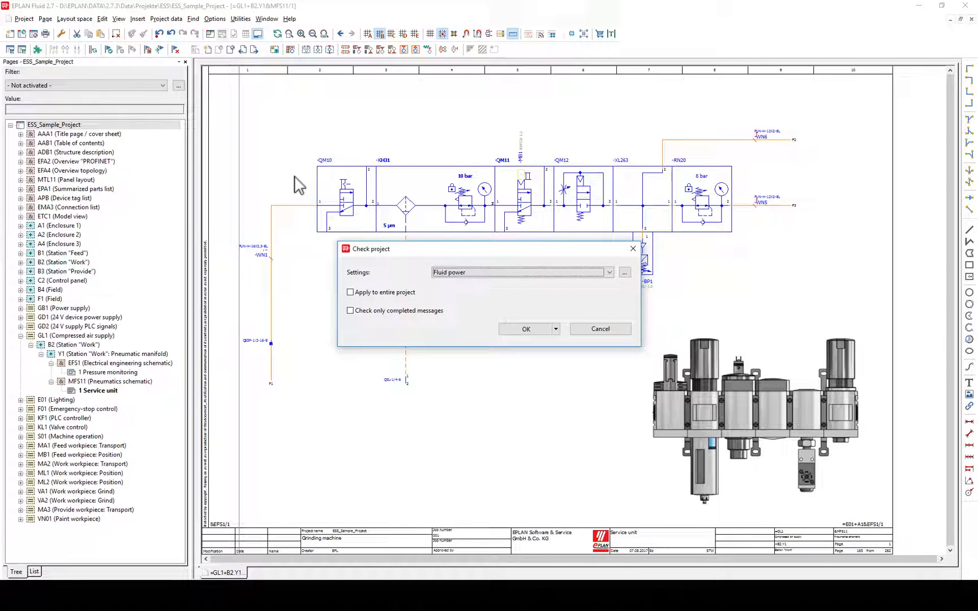